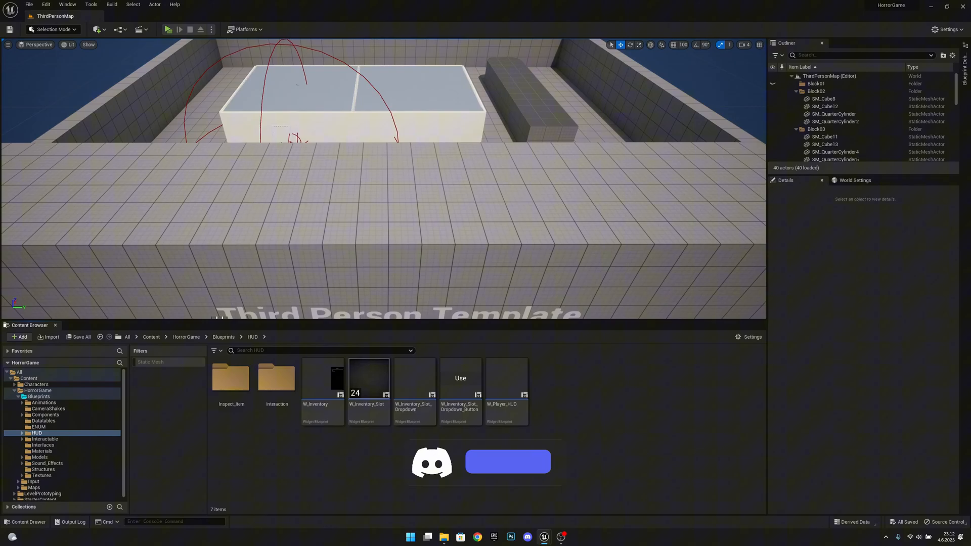
{"action": "mouse_move", "coordinate": [507, 380]}
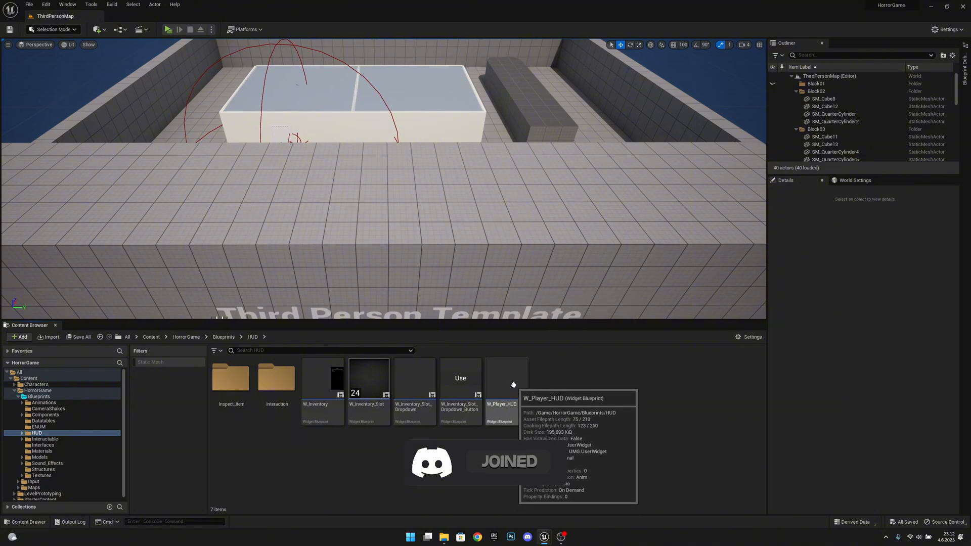
Select the W_Player_HUD widget blueprint in the HorrorGame HUD folder
{"action": "left_click", "coordinate": [506, 379]}
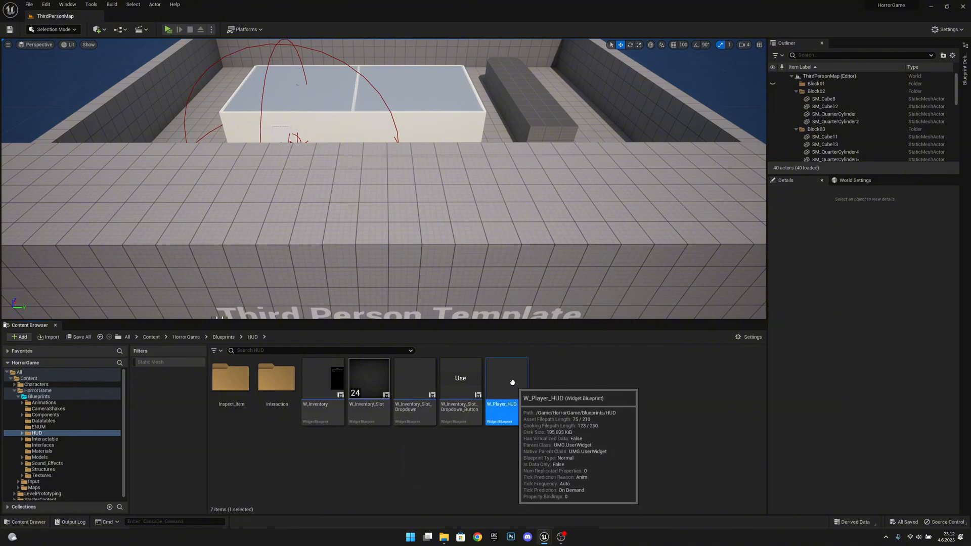
Open W_Player_HUD and duplicate Interact_Text_Background as On_Screen_Message_BG with On_Screen_Message_Text
{"action": "double_click", "coordinate": [507, 378]}
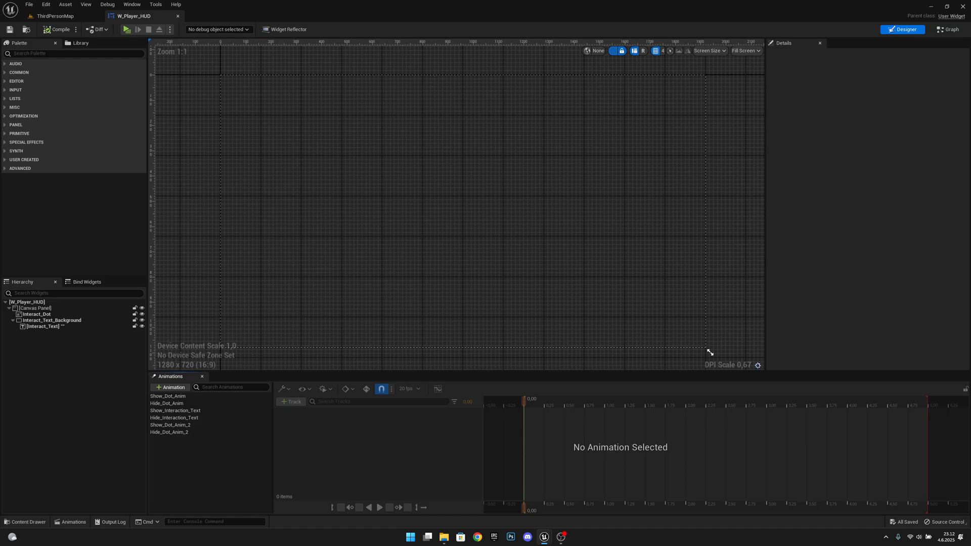
{"action": "mouse_move", "coordinate": [543, 475]}
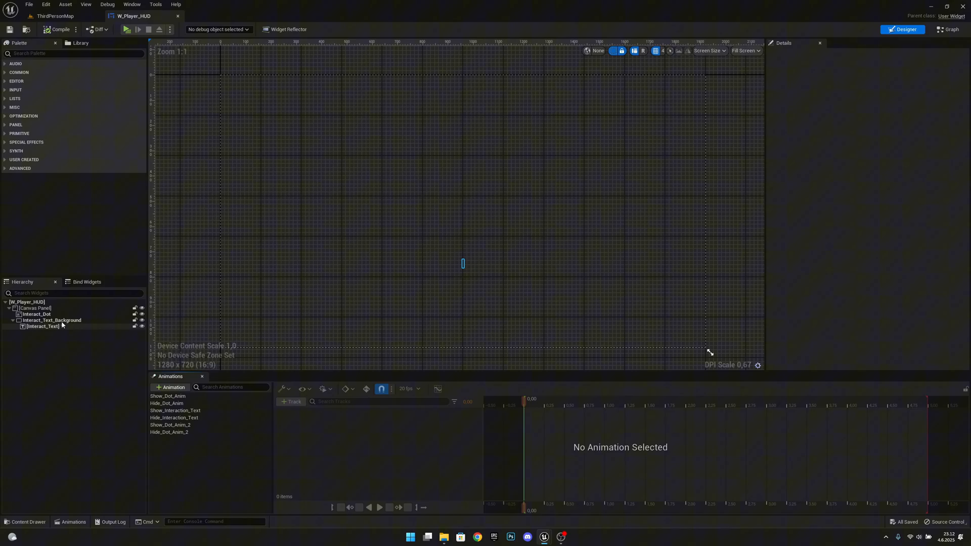
{"action": "left_click", "coordinate": [51, 321]}
{"action": "type", "text": "On_Screen_Message_BG"}
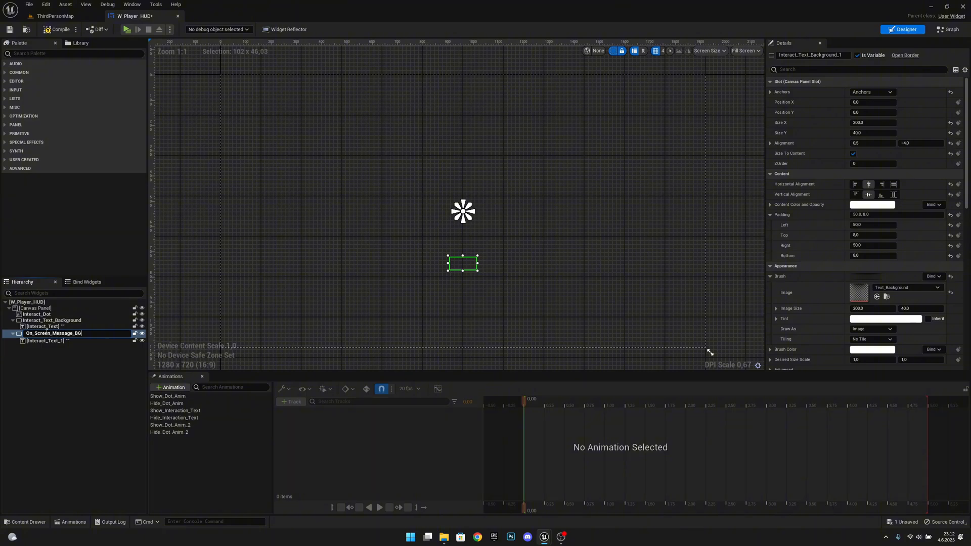
{"action": "left_click", "coordinate": [43, 338]}
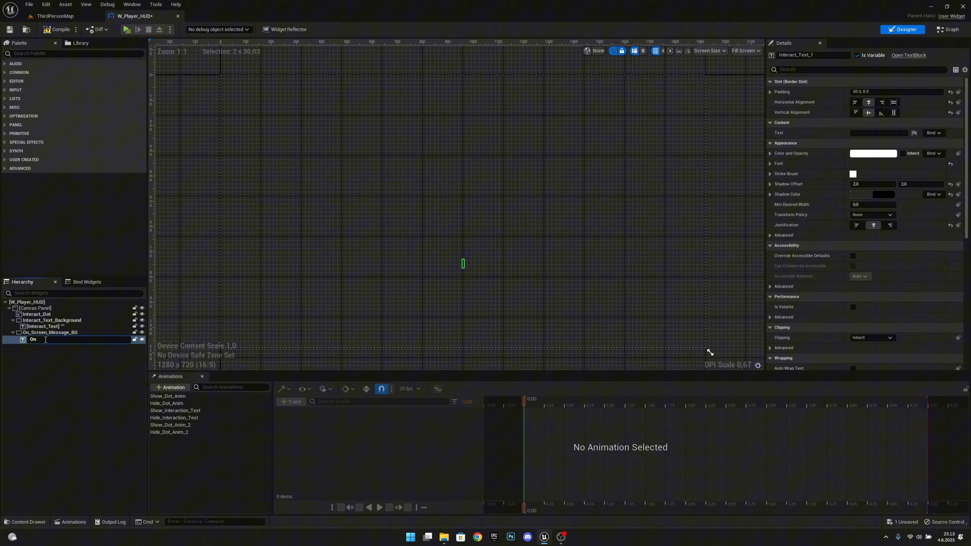
{"action": "type", "text": "On_Screen_Messa"}
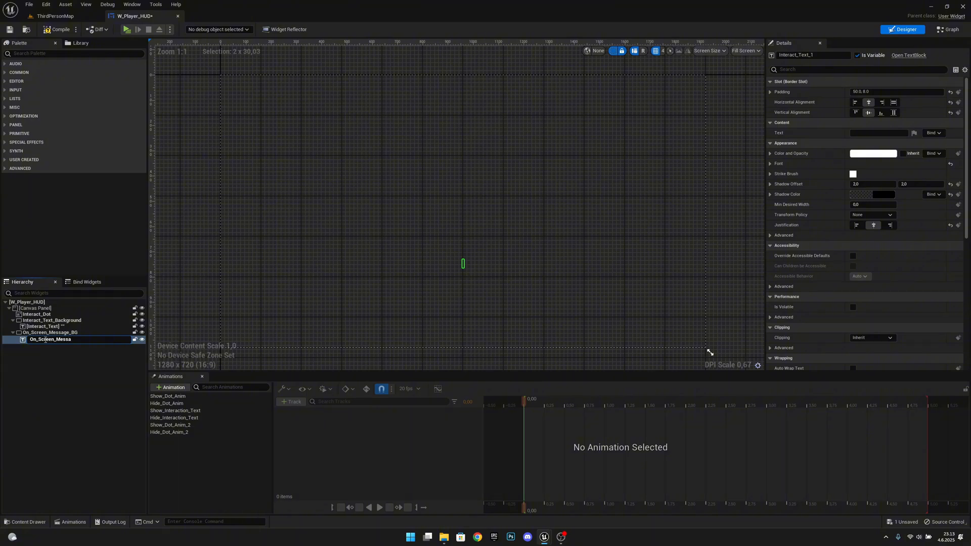
{"action": "left_click", "coordinate": [53, 339]}
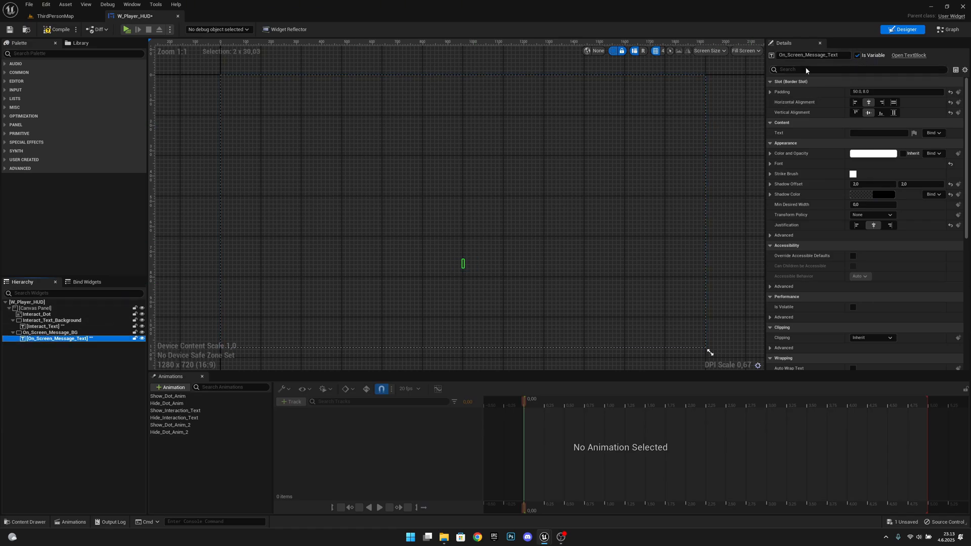
{"action": "left_click", "coordinate": [50, 333]}
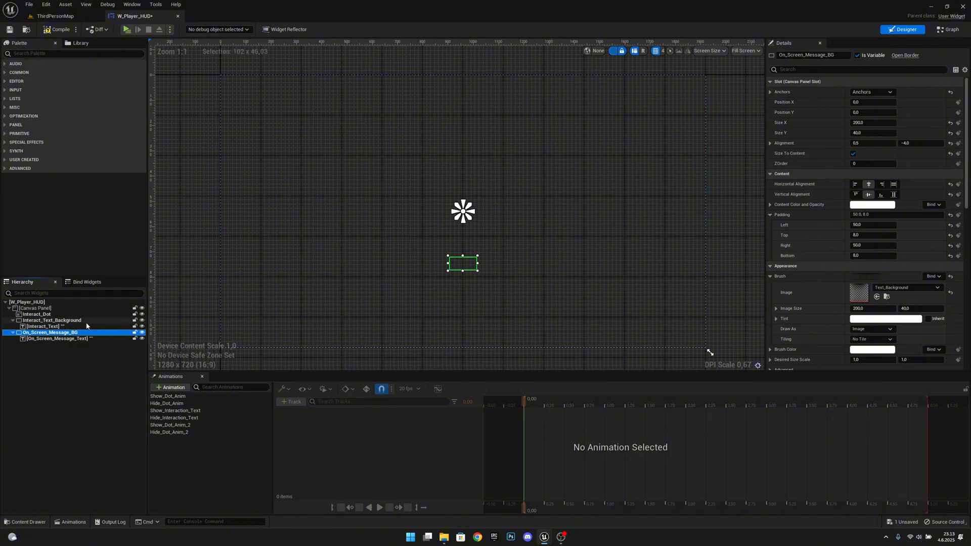
{"action": "mouse_move", "coordinate": [58, 339]}
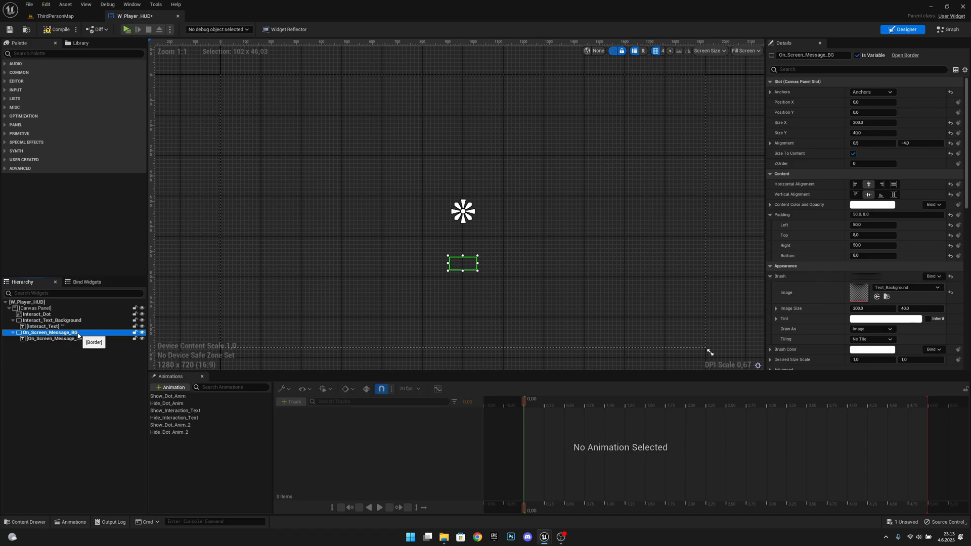
Set On_Screen_Message_BG's Position Y and Alignment to sit near the top
{"action": "left_click", "coordinate": [872, 92]}
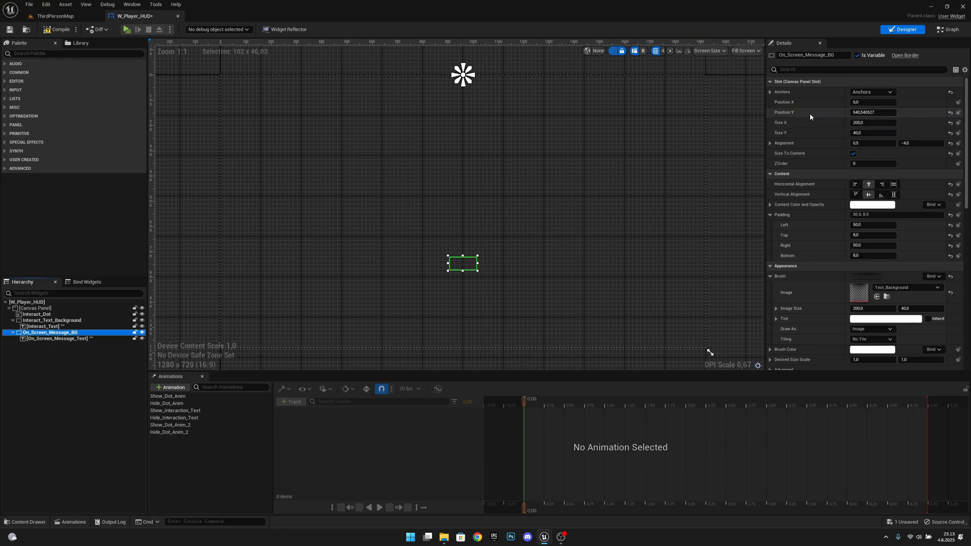
{"action": "left_click", "coordinate": [950, 113]}
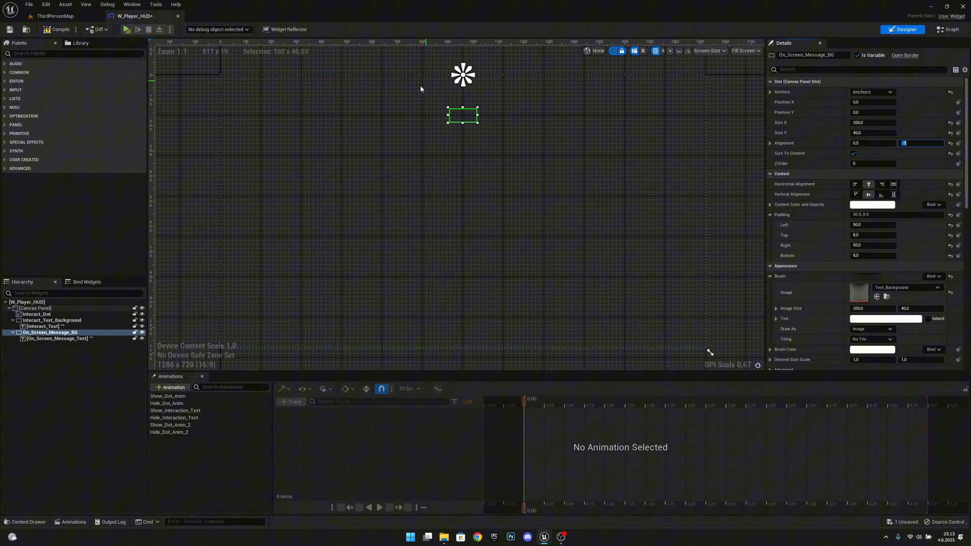
{"action": "mouse_move", "coordinate": [745, 202]}
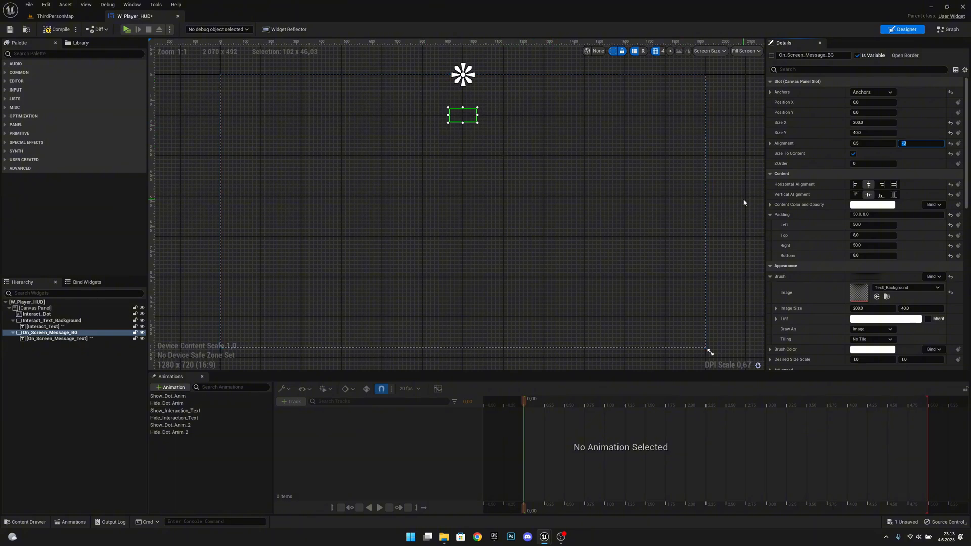
{"action": "scroll", "scroll_direction": "down", "scroll_amount": 3}
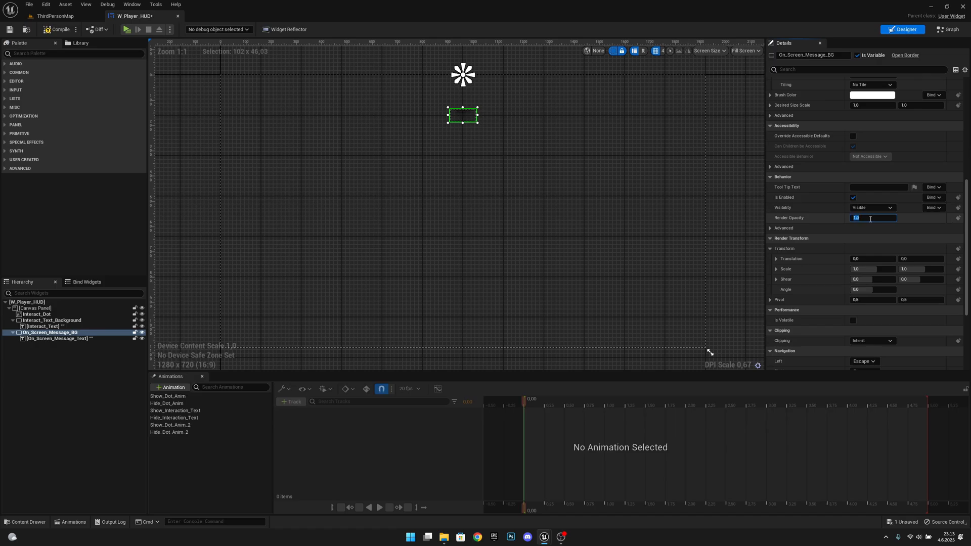
Set On_Screen_Message_Text's text to 'You are blocking the door'
{"action": "left_click", "coordinate": [55, 338]}
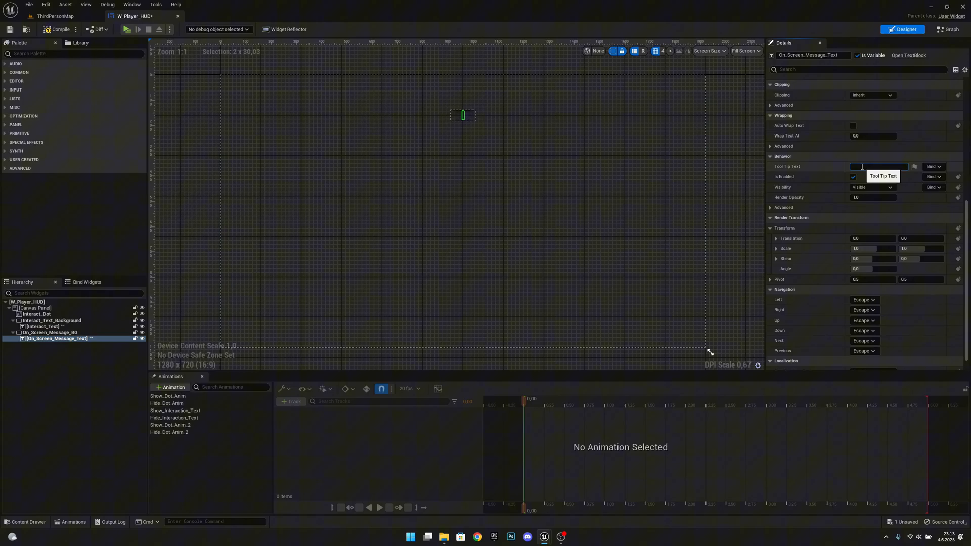
{"action": "type", "text": "You are"}
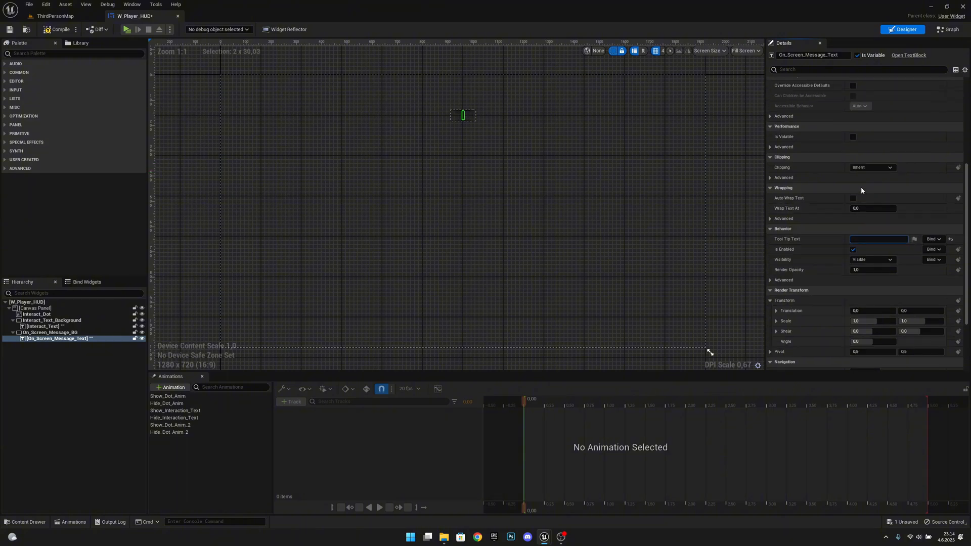
{"action": "scroll", "scroll_direction": "up", "scroll_amount": 3}
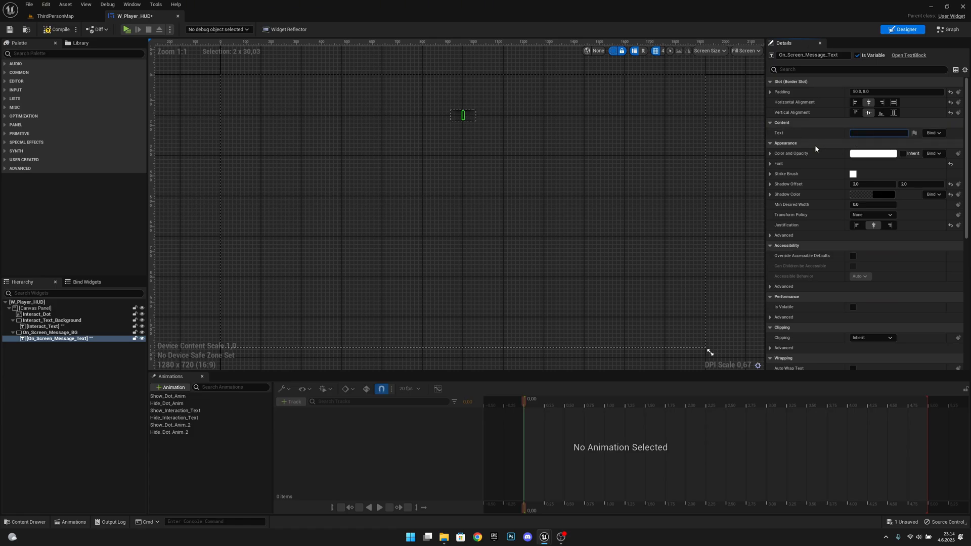
{"action": "type", "text": "You are blocking the door"}
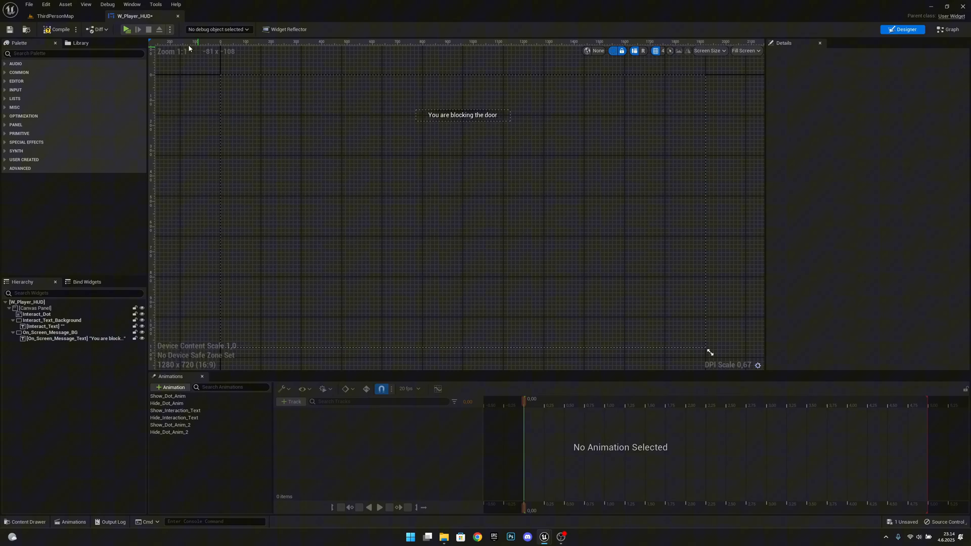
{"action": "left_click", "coordinate": [54, 16]}
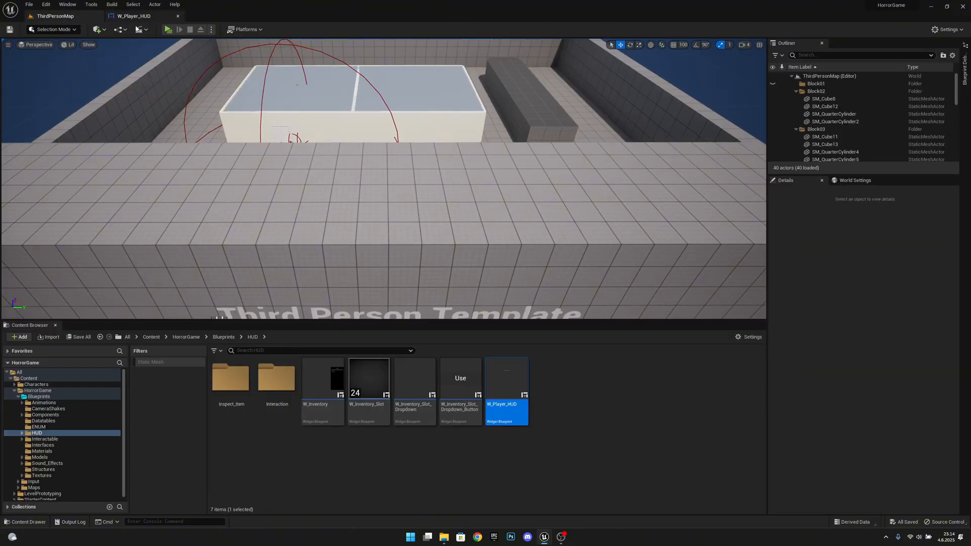
{"action": "left_click", "coordinate": [167, 29]}
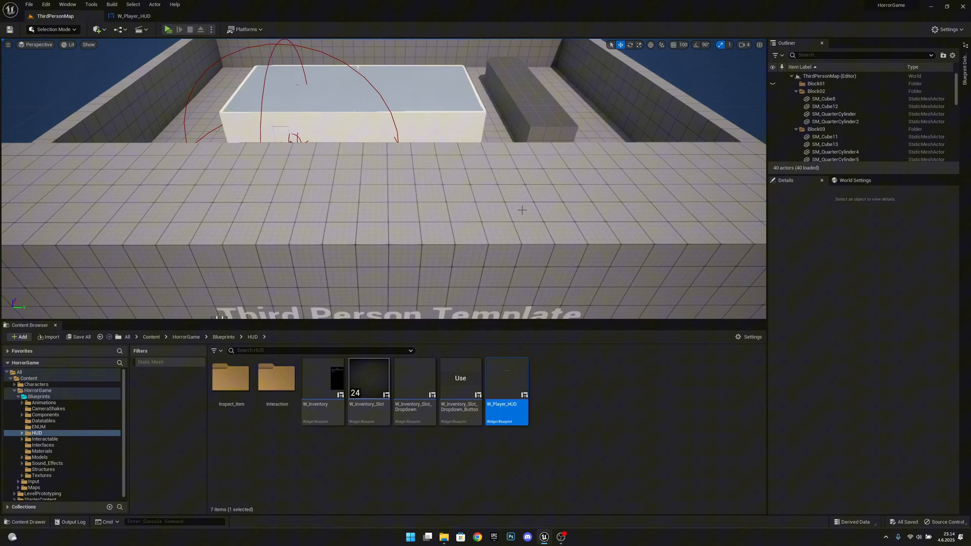
{"action": "double_click", "coordinate": [507, 379]}
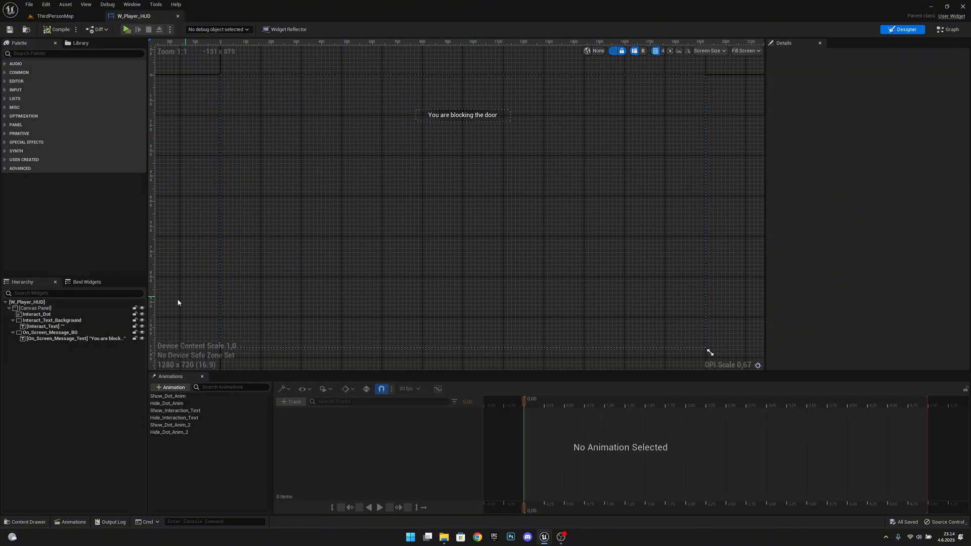
Give On_Screen_Message_BG render opacity 0 and add a Show_Screen_Message animation
{"action": "left_click", "coordinate": [50, 333]}
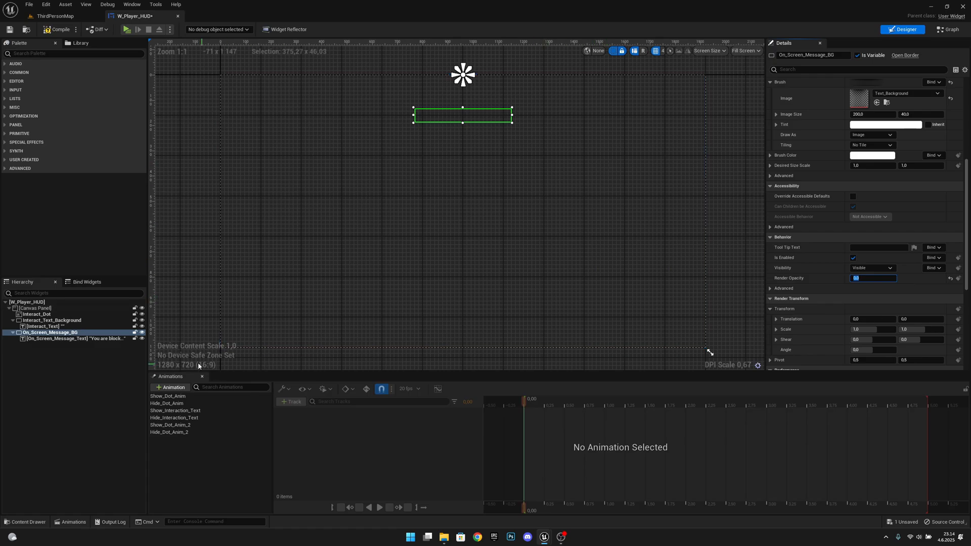
{"action": "left_click", "coordinate": [170, 387]}
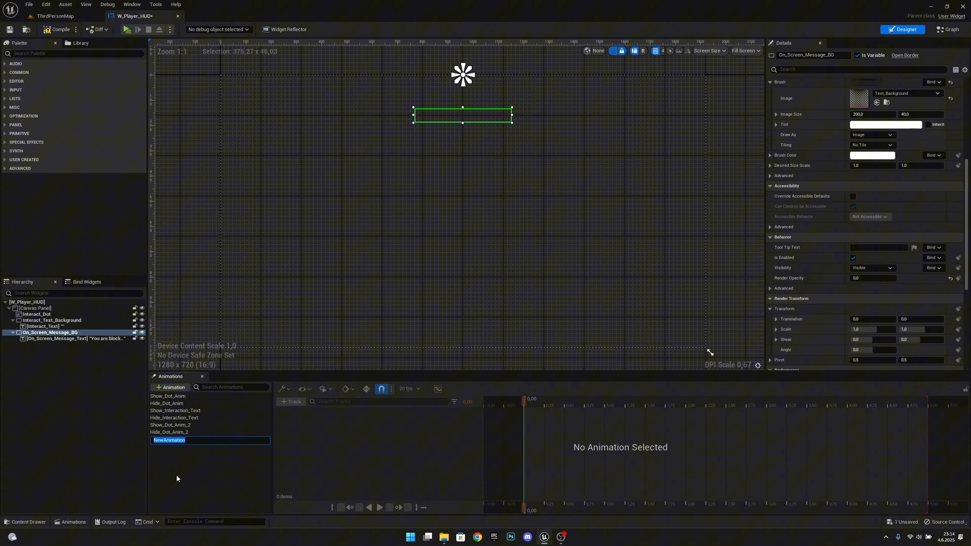
{"action": "type", "text": "Show"}
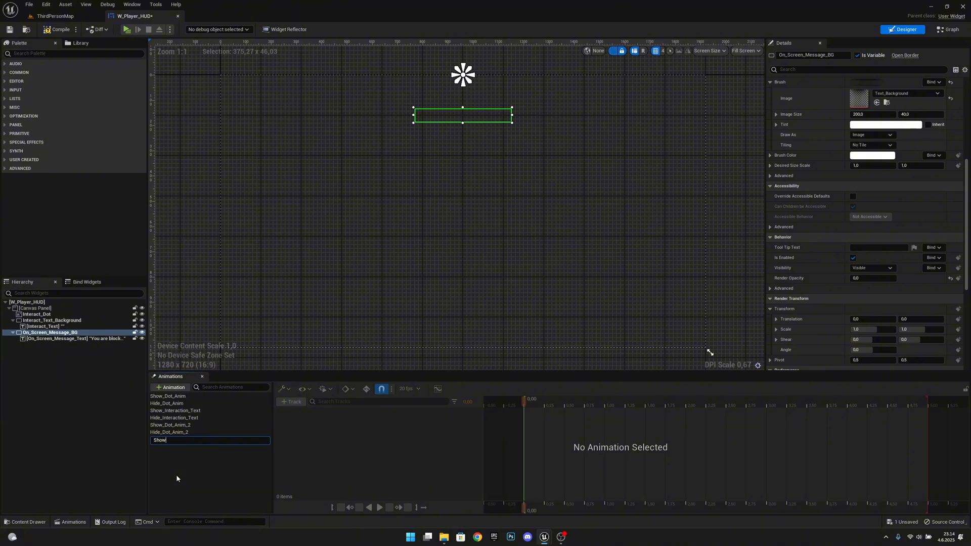
{"action": "type", "text": "_Screen_Message"}
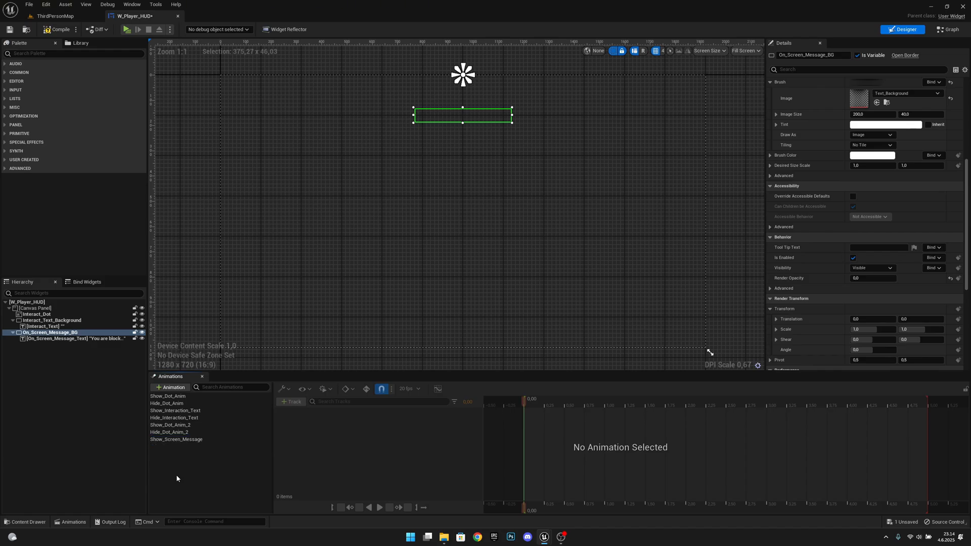
Add an On_Screen_Message_BG Render Opacity track to Show_Screen_Message, keyframed across 1.5 s
{"action": "left_click", "coordinate": [176, 439]}
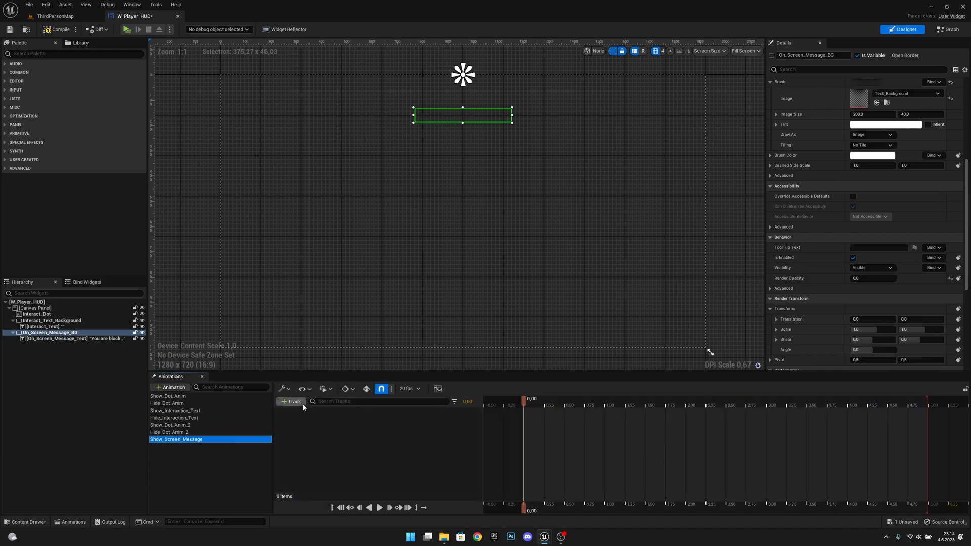
{"action": "left_click", "coordinate": [290, 402]}
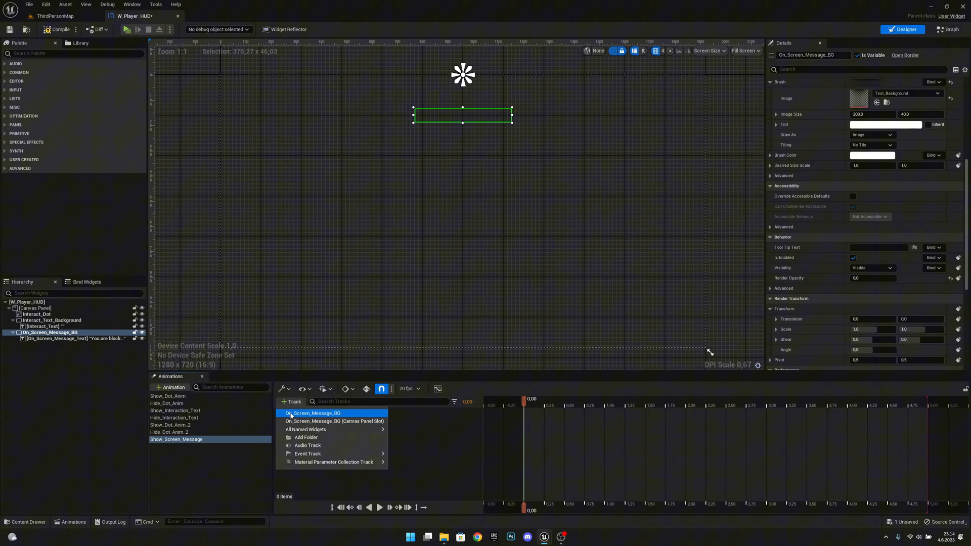
{"action": "mouse_move", "coordinate": [313, 414]}
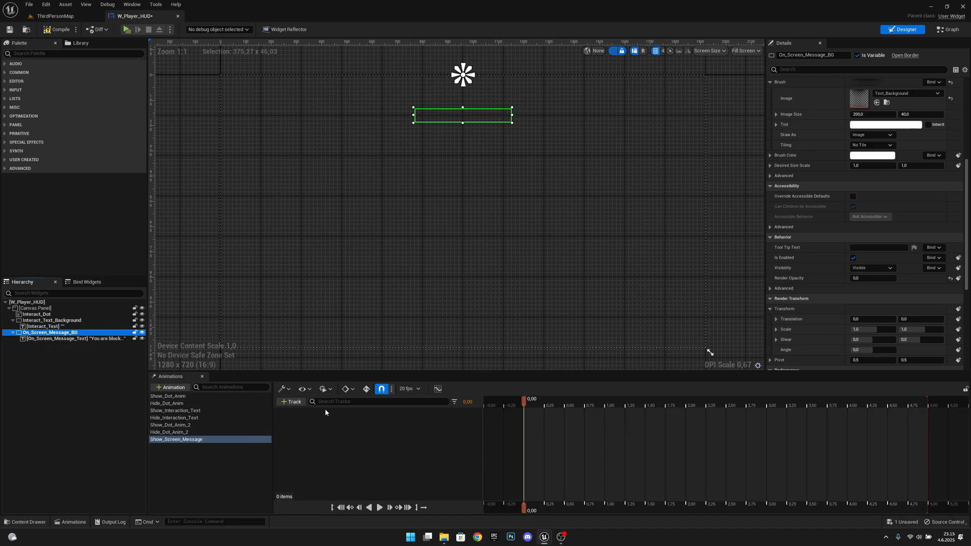
{"action": "left_click", "coordinate": [290, 402]}
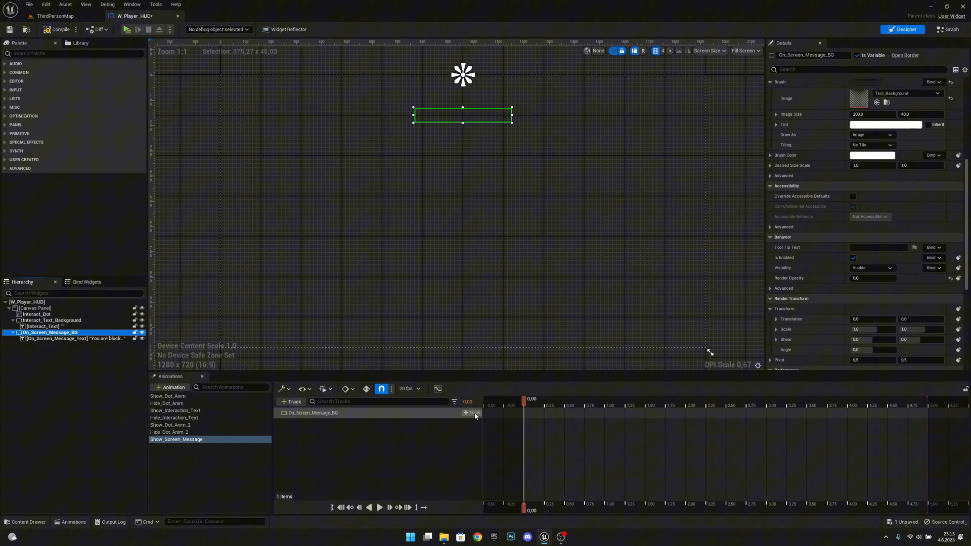
{"action": "left_click", "coordinate": [472, 413]}
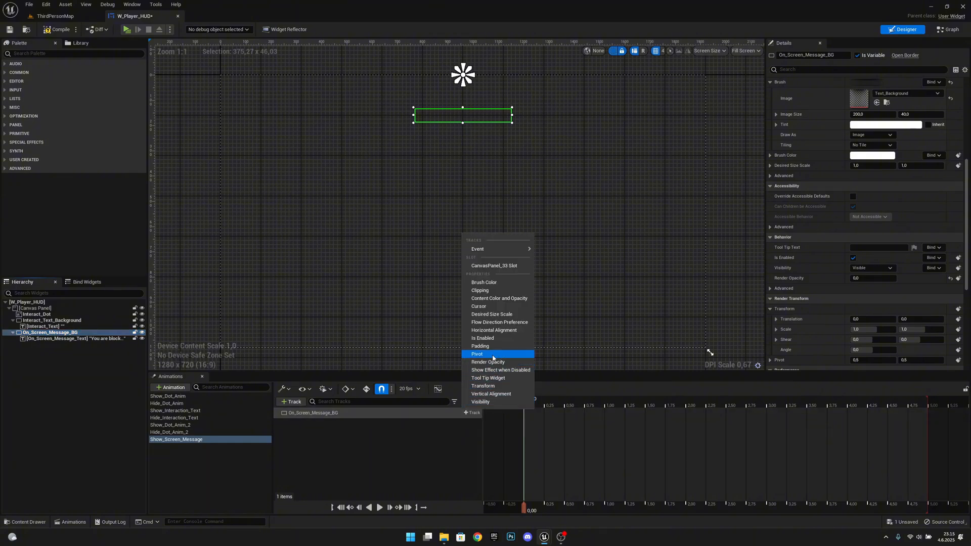
{"action": "left_click", "coordinate": [487, 362]}
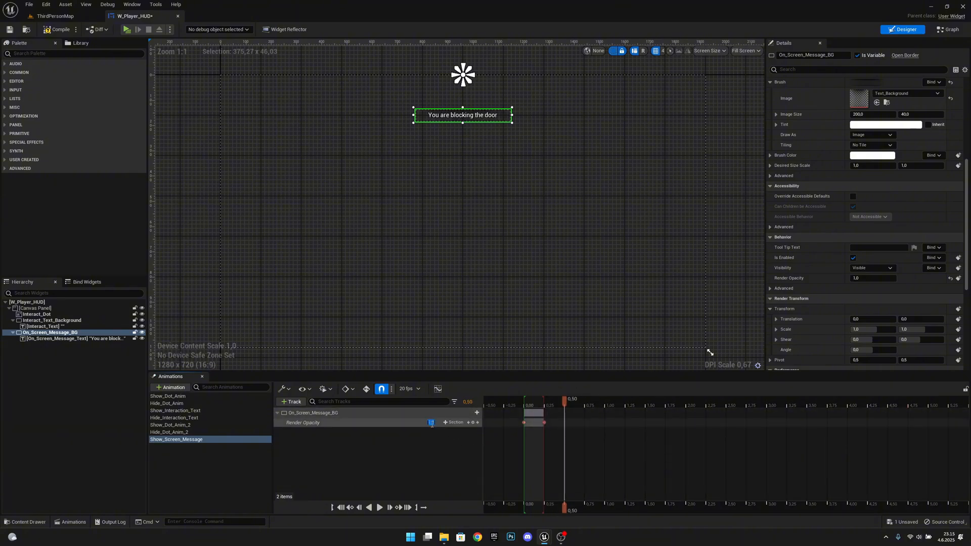
{"action": "left_click", "coordinate": [563, 405]}
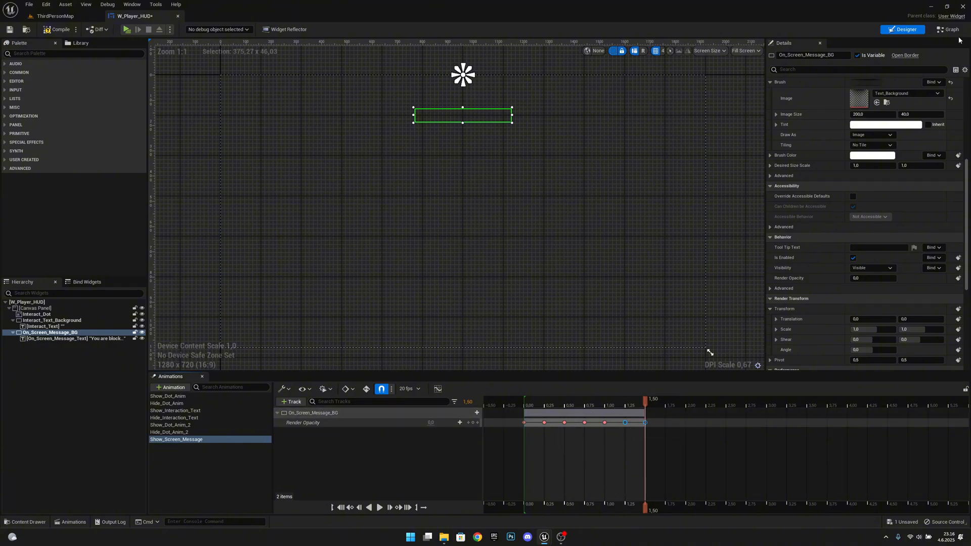
Add a Set_On_Screen_Message custom event to the HUD event graph
{"action": "left_click", "coordinate": [947, 29]}
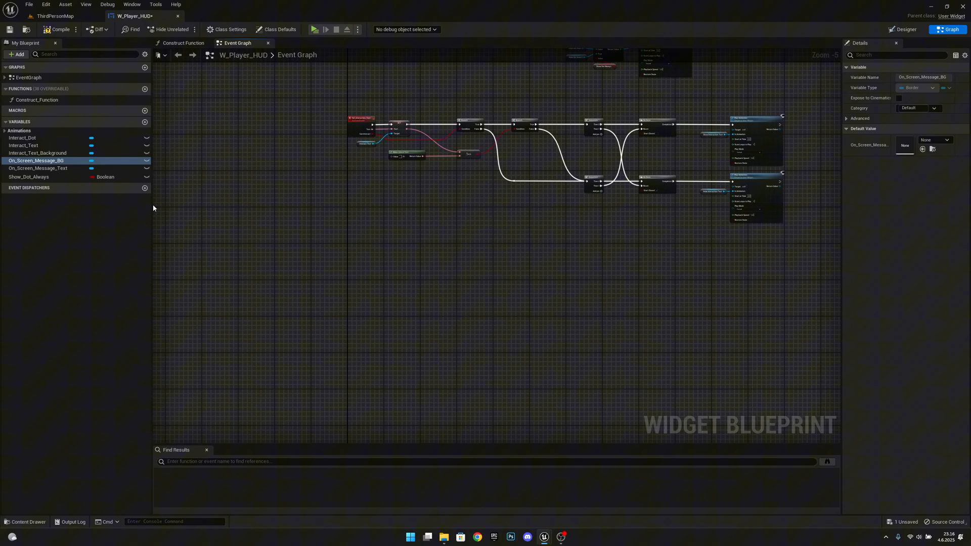
{"action": "scroll", "scroll_direction": "up", "scroll_amount": 3}
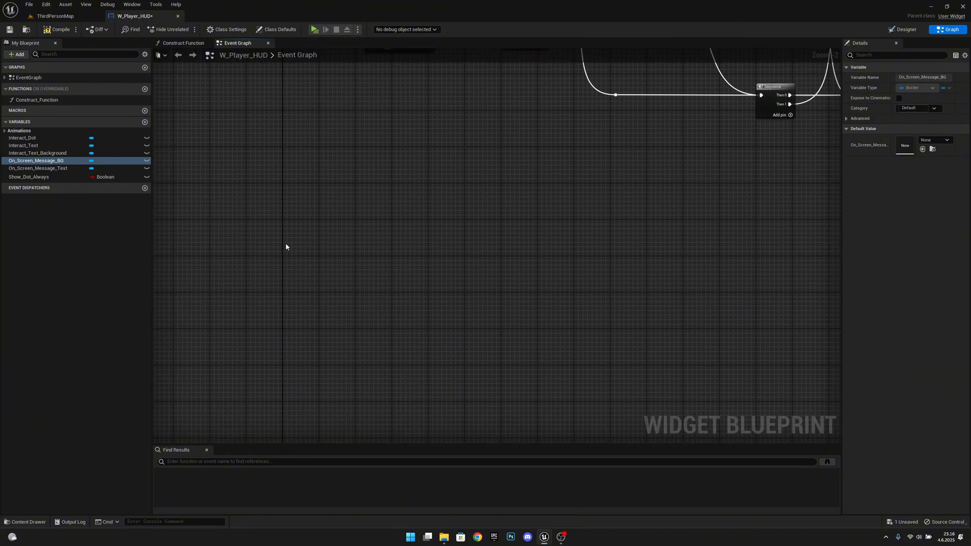
{"action": "right_click", "coordinate": [286, 260]}
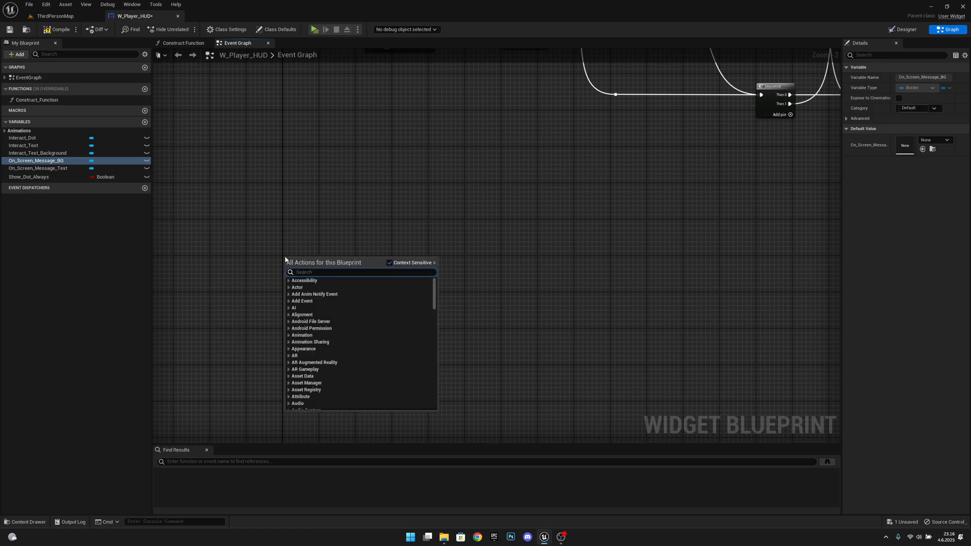
{"action": "type", "text": "custom event"}
{"action": "type", "text": "Set_On_Screen_Text"}
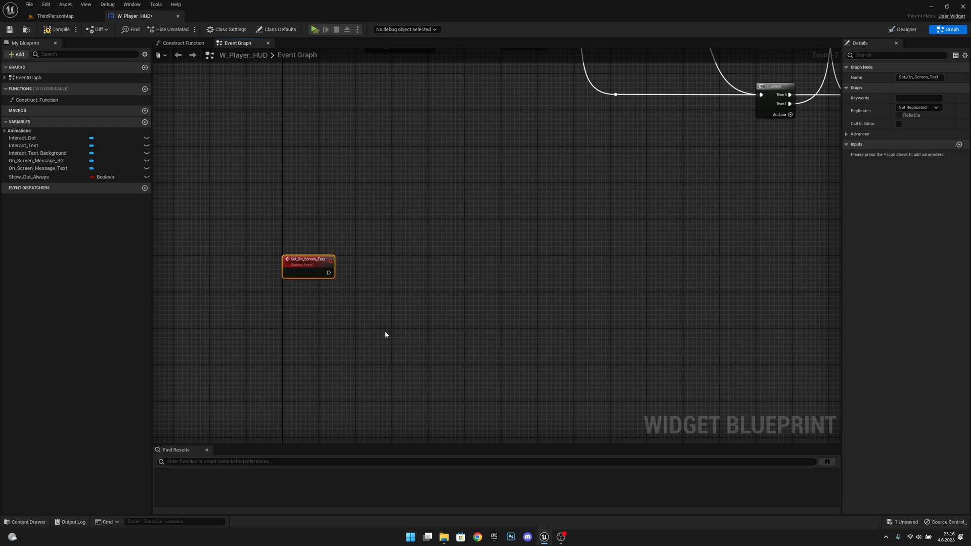
{"action": "mouse_move", "coordinate": [323, 259]}
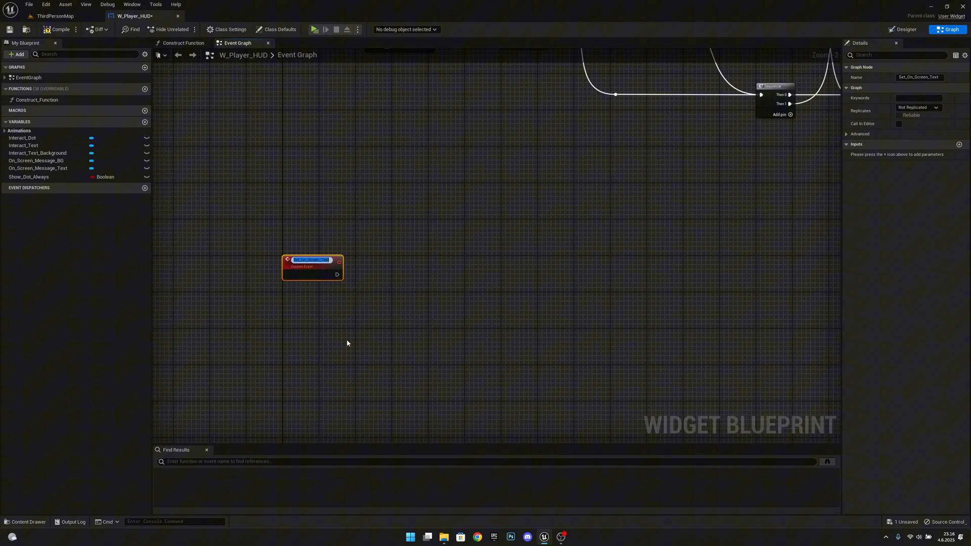
{"action": "mouse_move", "coordinate": [313, 260]}
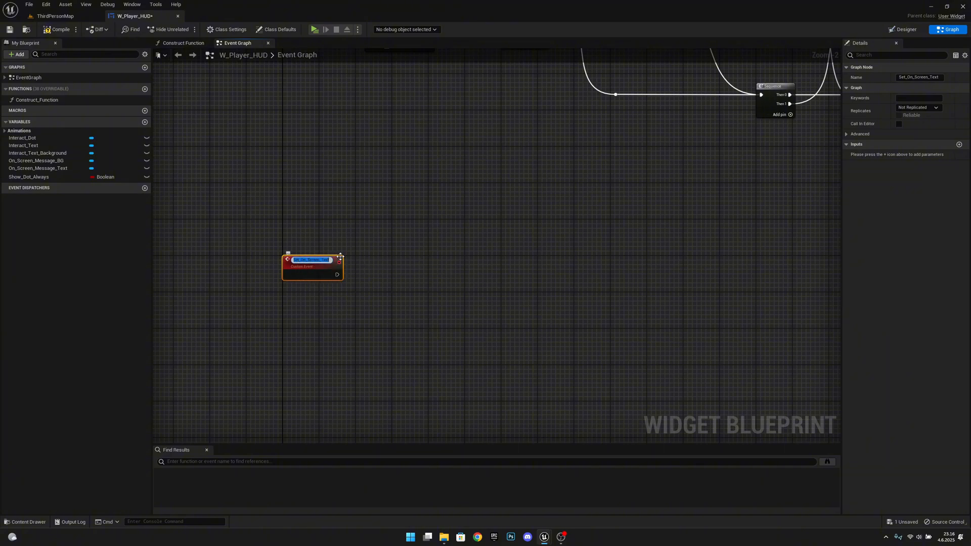
{"action": "mouse_move", "coordinate": [323, 267]}
{"action": "type", "text": "Message"}
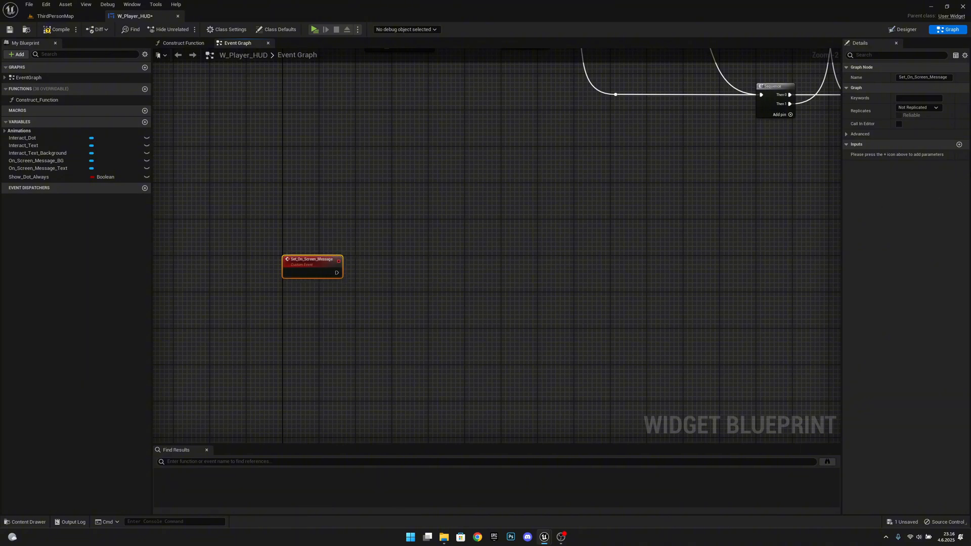
Give the event a Text input named Message
{"action": "left_click", "coordinate": [960, 144]}
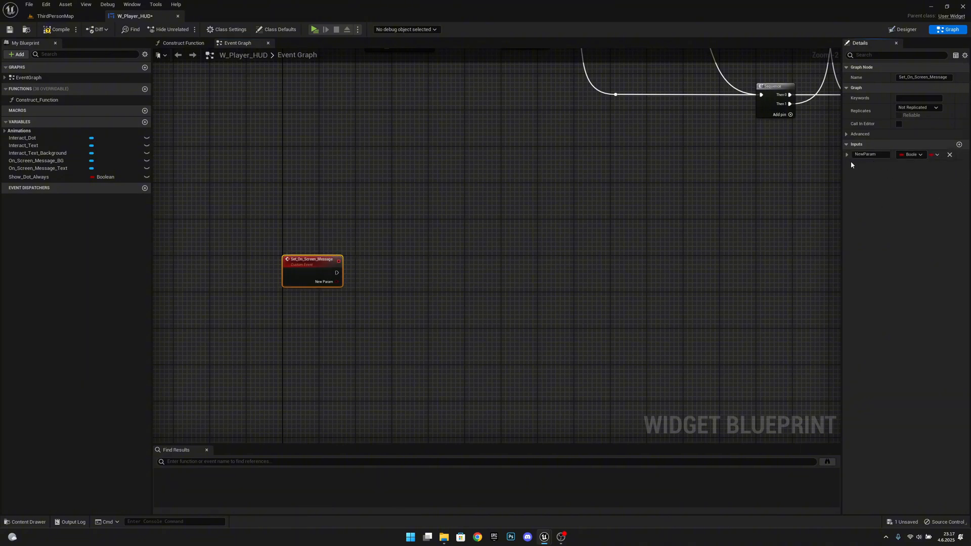
{"action": "double_click", "coordinate": [870, 154]}
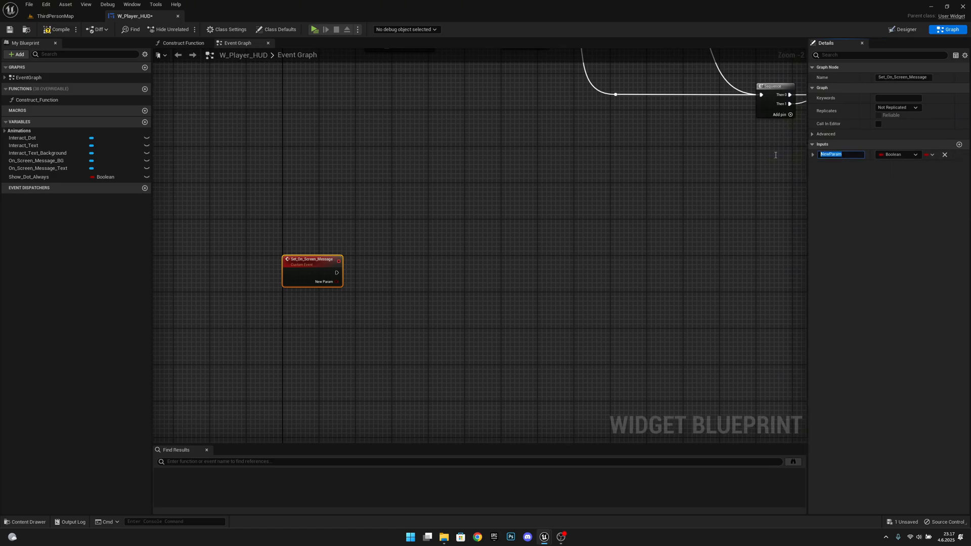
{"action": "mouse_move", "coordinate": [775, 157]}
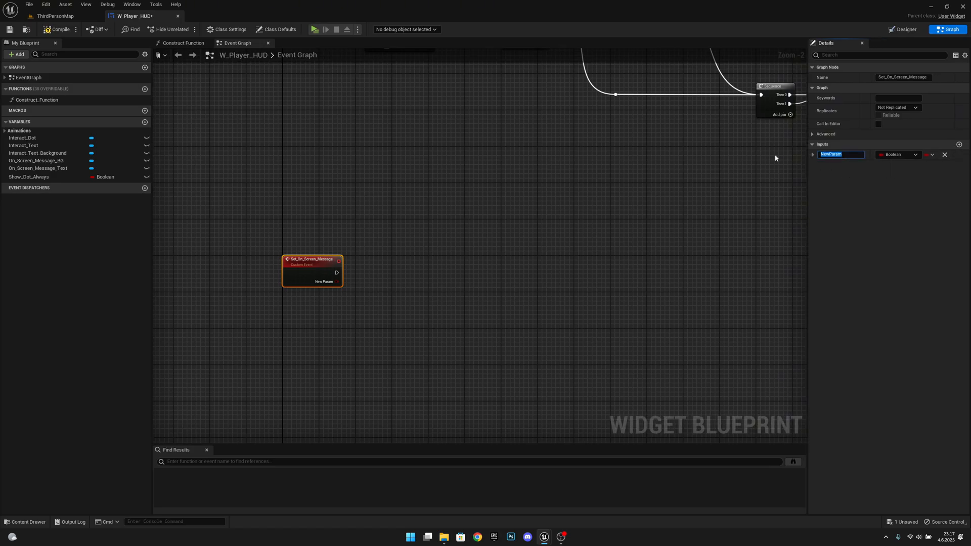
{"action": "type", "text": "Message"}
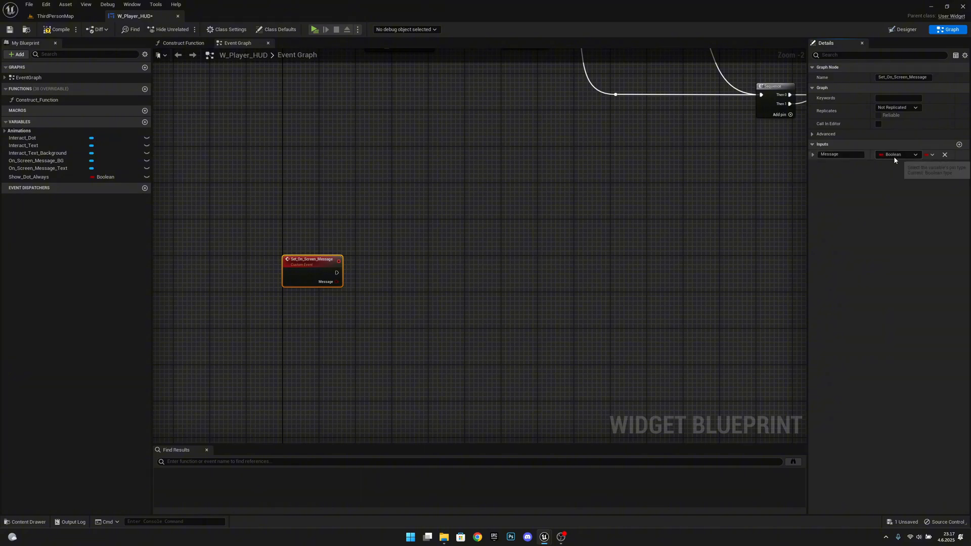
{"action": "left_click", "coordinate": [896, 154]}
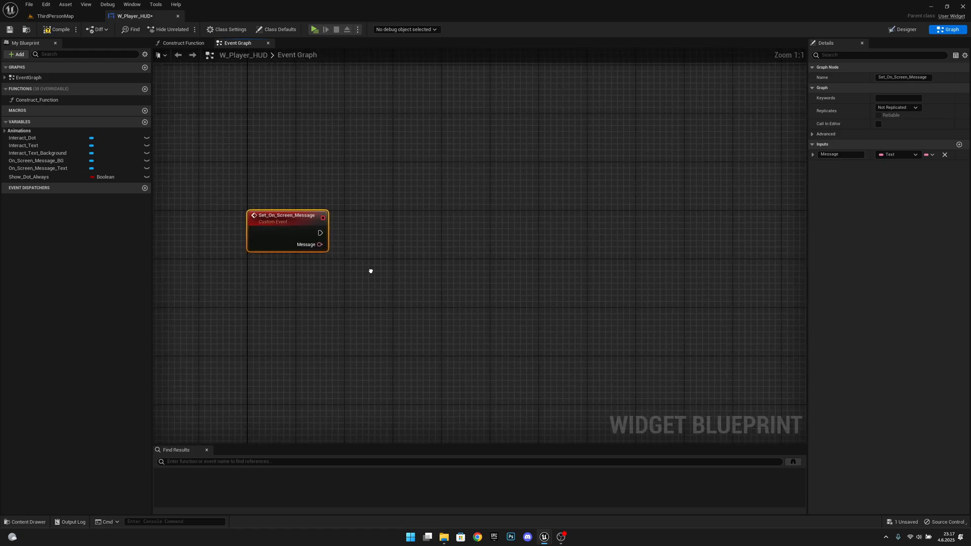
{"action": "mouse_move", "coordinate": [37, 160]}
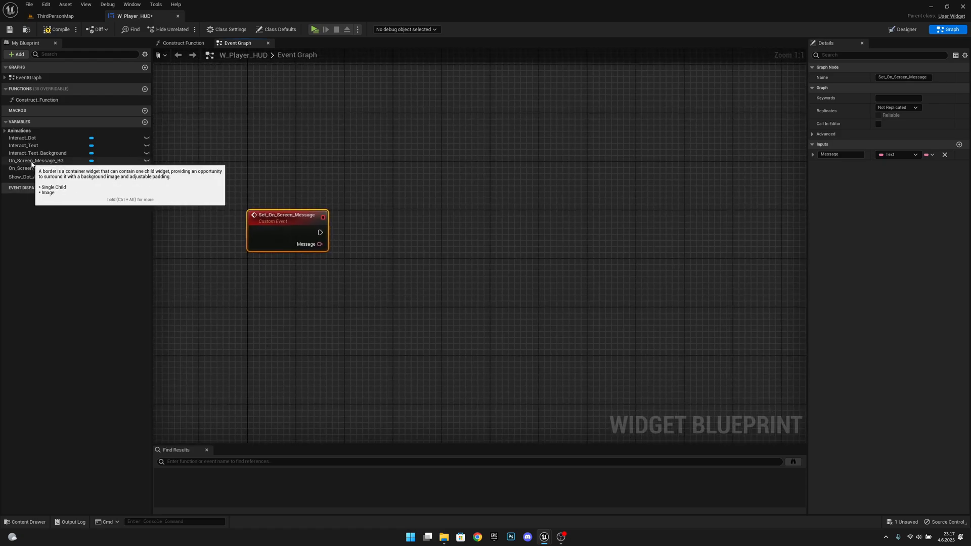
Wire Message into SetText on On_Screen_Message_Text, then Play Animation Show_Screen_Message
{"action": "left_click", "coordinate": [38, 168]}
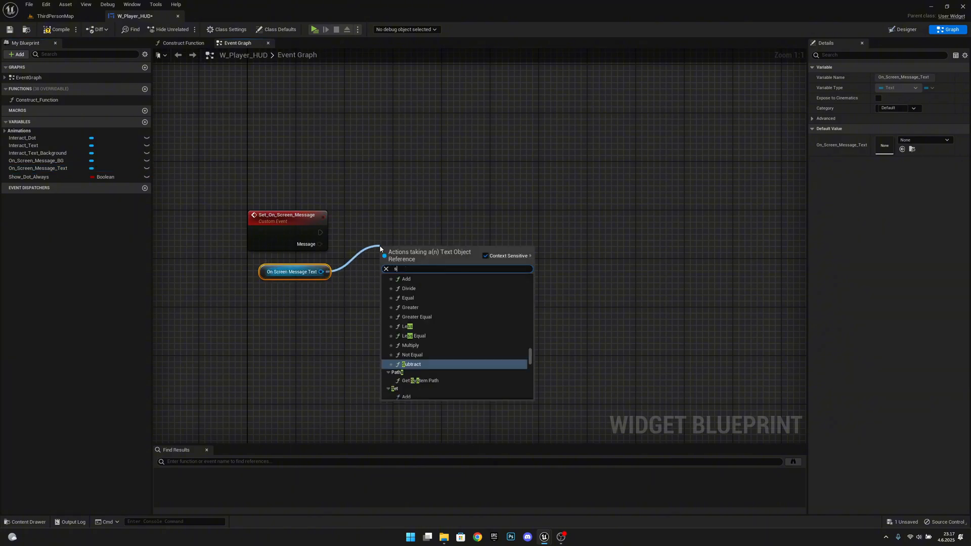
{"action": "type", "text": "set text"}
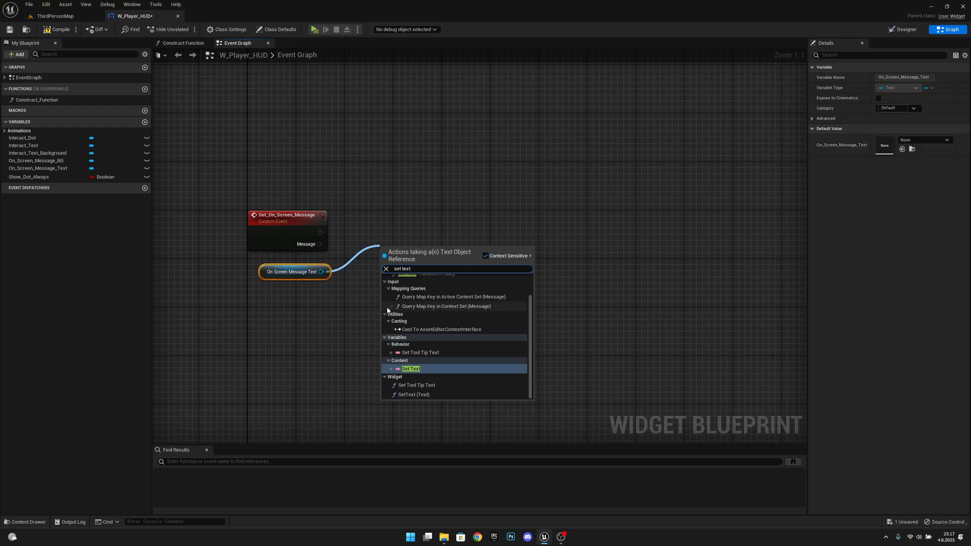
{"action": "left_click", "coordinate": [412, 368]}
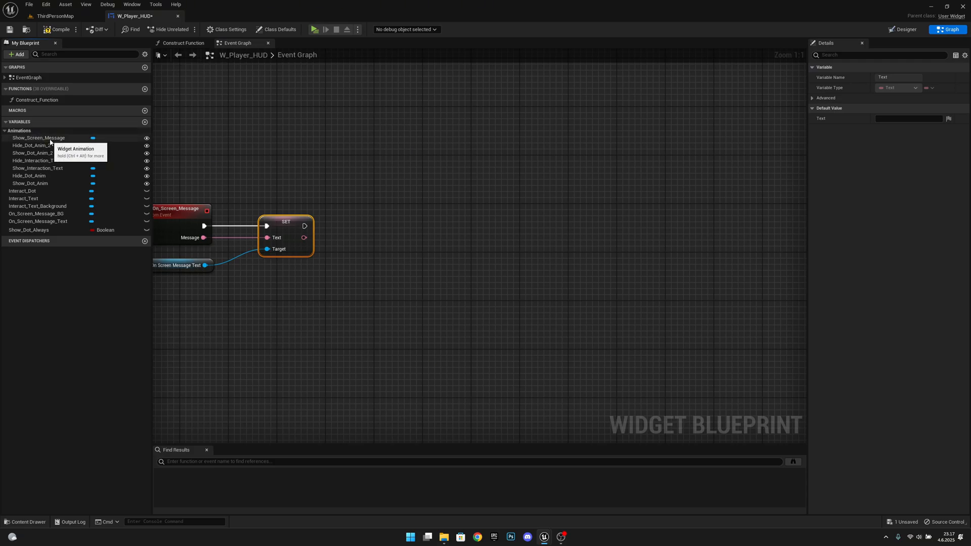
{"action": "left_click", "coordinate": [37, 137]}
{"action": "type", "text": "play anima"}
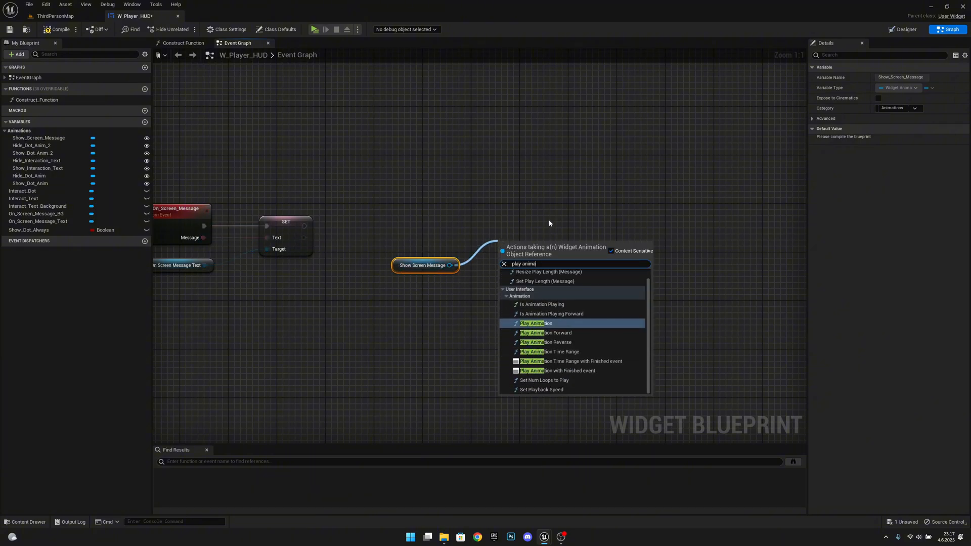
{"action": "left_click", "coordinate": [533, 322]}
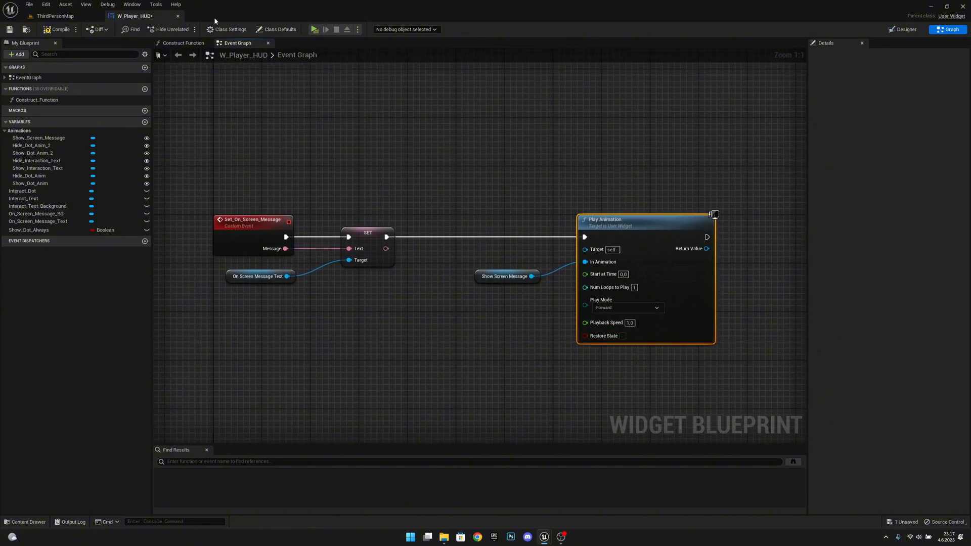
Save all assets and return to the level editor
{"action": "left_click", "coordinate": [28, 5]}
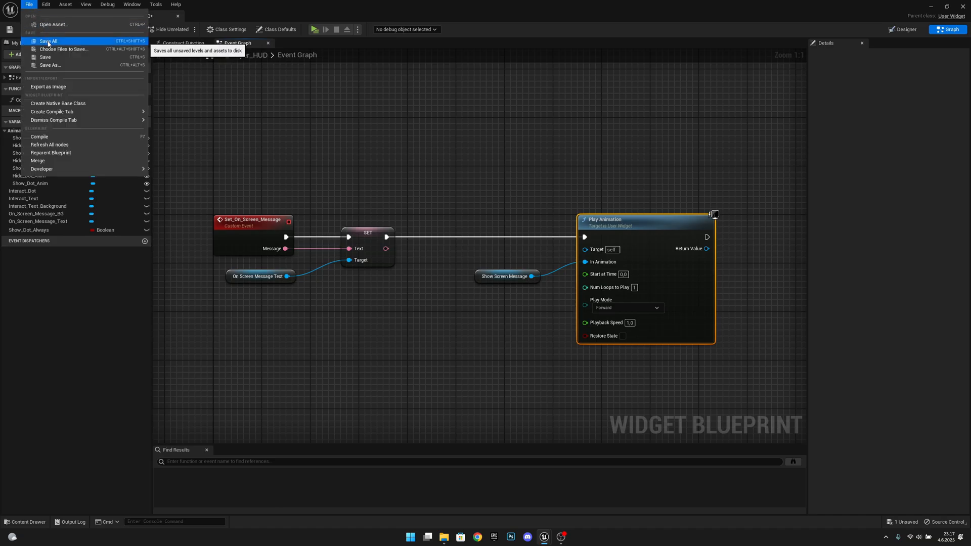
{"action": "left_click", "coordinate": [49, 41]}
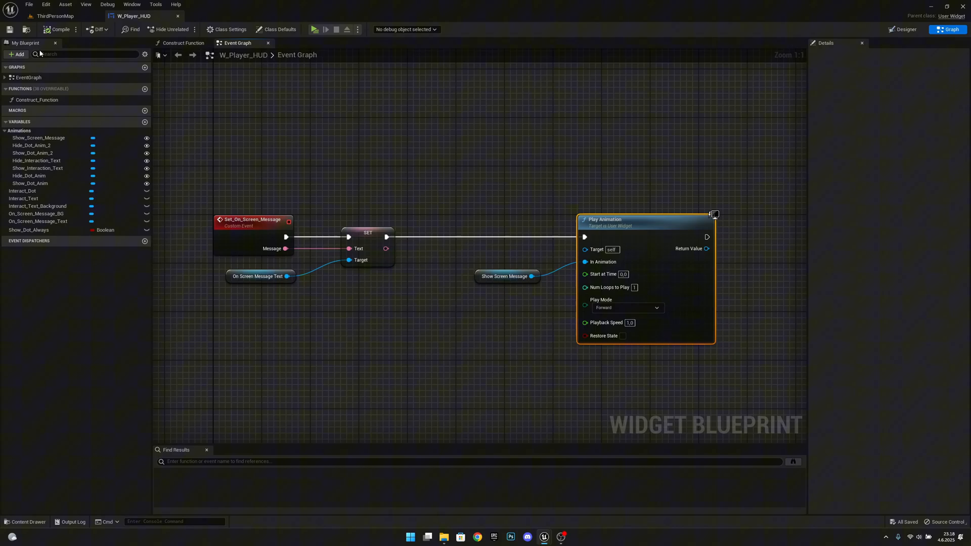
{"action": "left_click", "coordinate": [55, 16]}
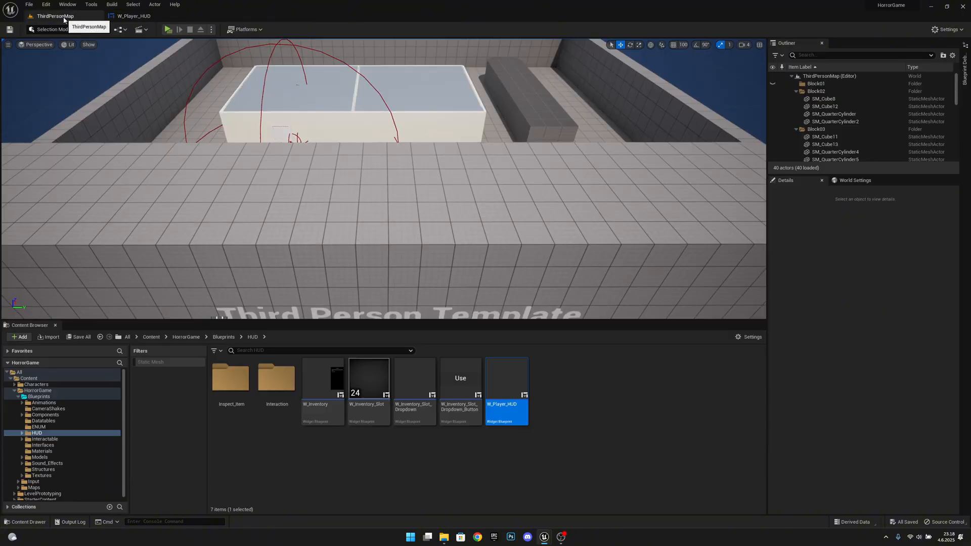
{"action": "mouse_move", "coordinate": [69, 449]}
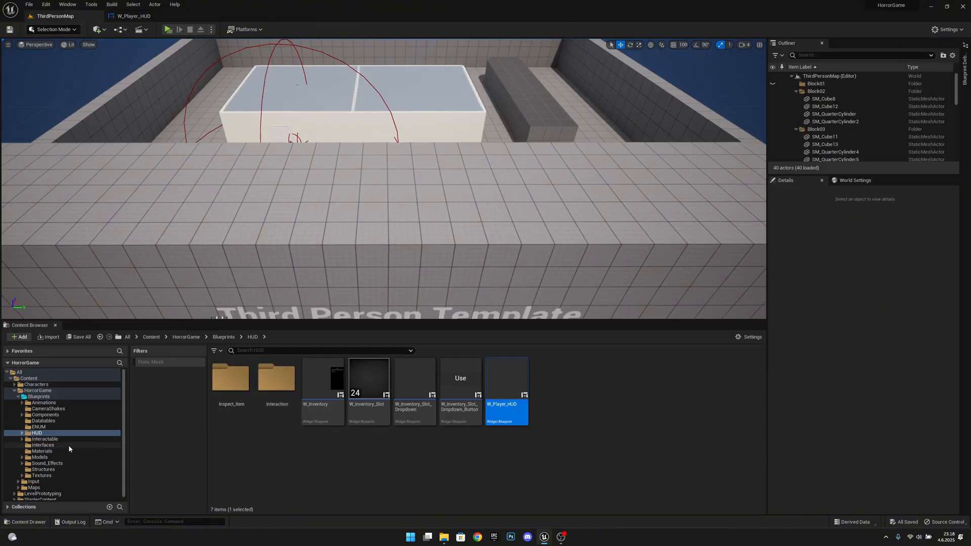
Open the Door blueprint from Blueprints > Interactable
{"action": "left_click", "coordinate": [45, 438]}
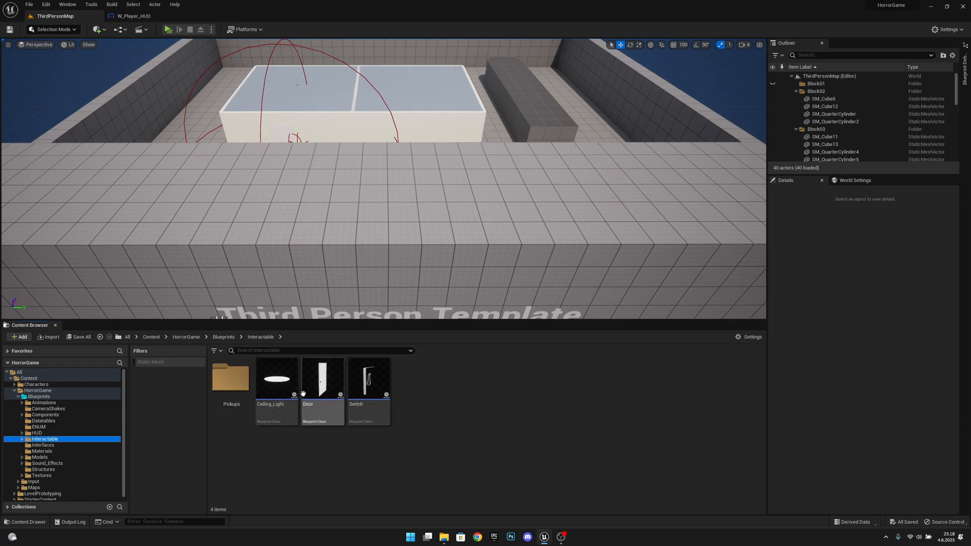
{"action": "left_click", "coordinate": [322, 377]}
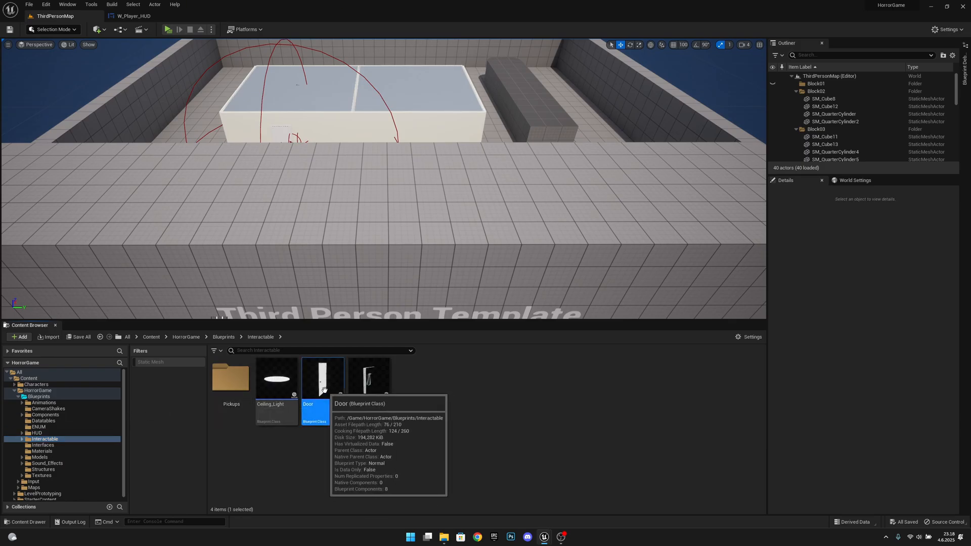
{"action": "double_click", "coordinate": [322, 377]}
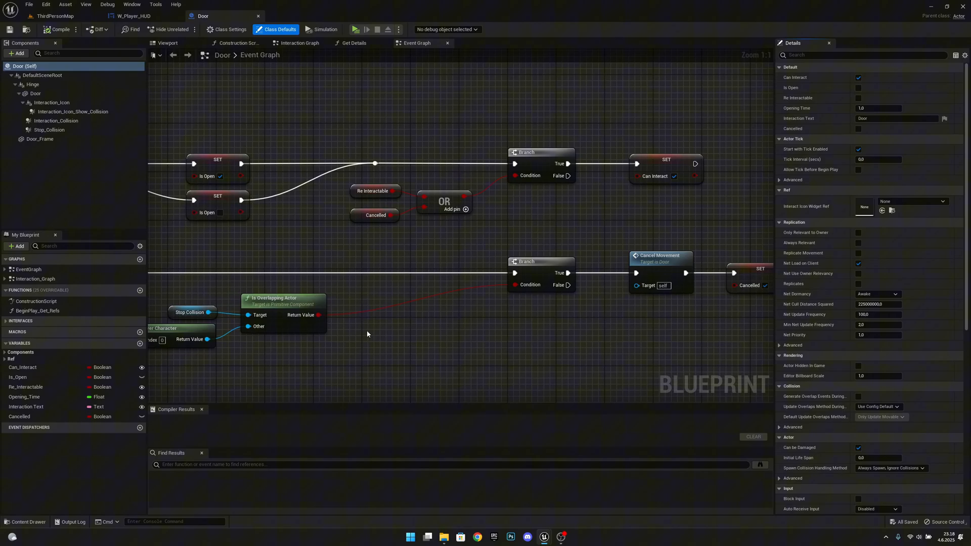
Promote Event Interact's Player Ref to a Player Ref variable in the Ref category
{"action": "scroll", "scroll_direction": "down", "scroll_amount": 3}
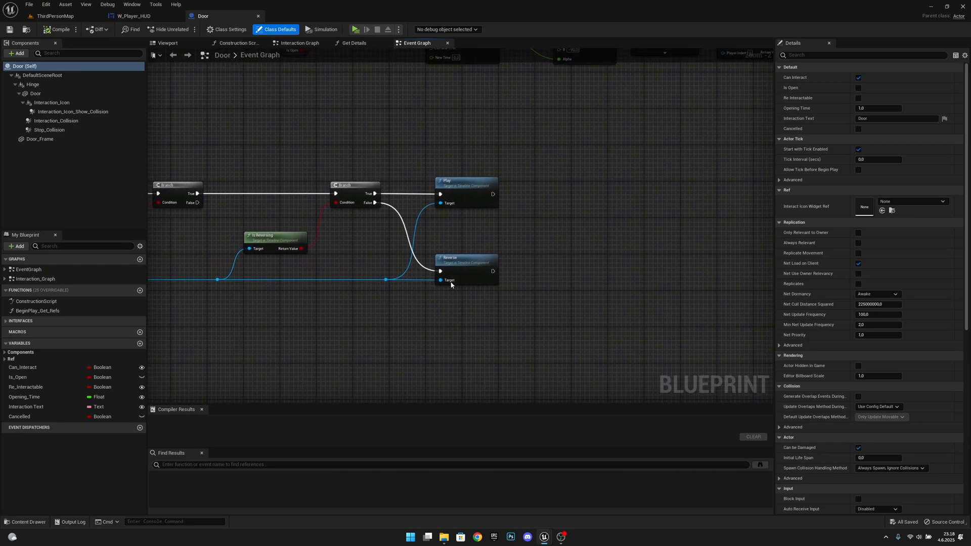
{"action": "scroll", "scroll_direction": "down", "scroll_amount": 3}
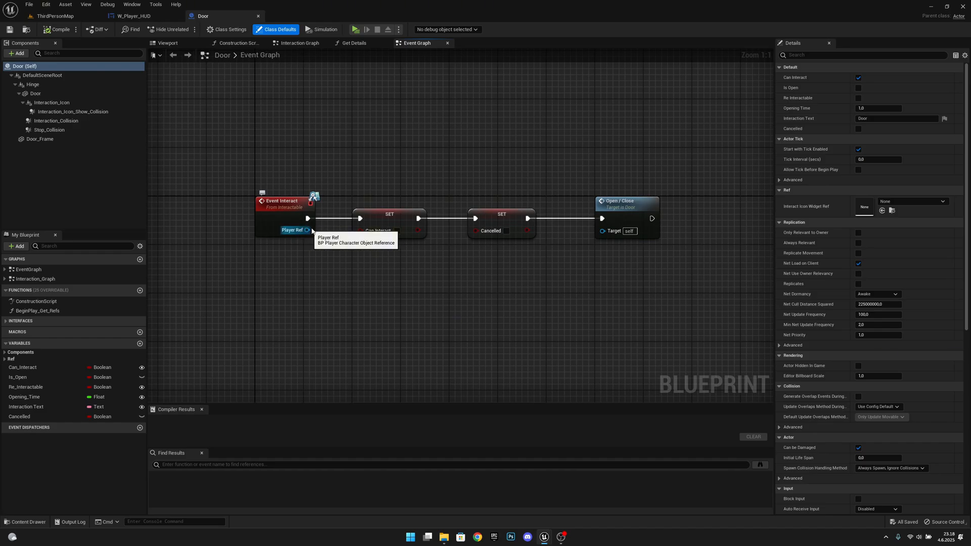
{"action": "mouse_move", "coordinate": [359, 235]}
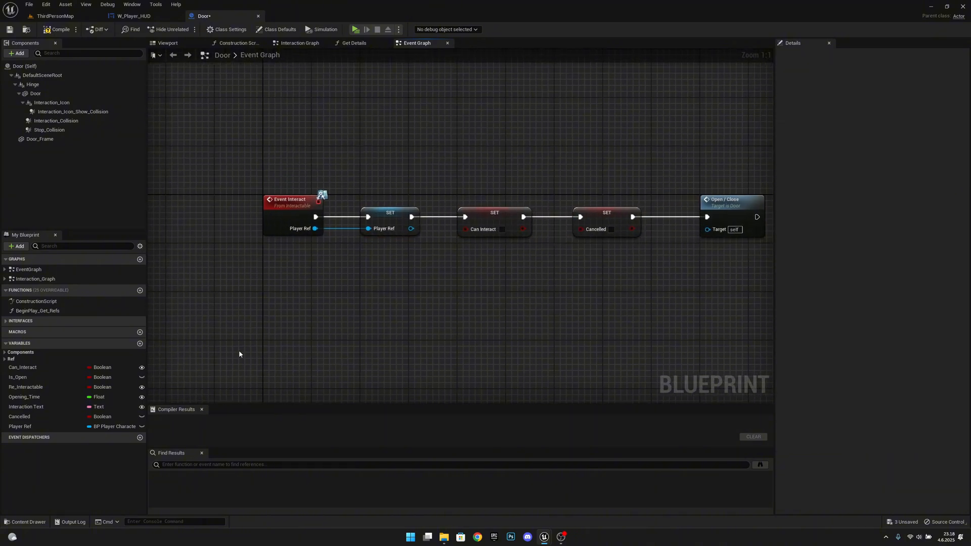
{"action": "mouse_move", "coordinate": [11, 359]}
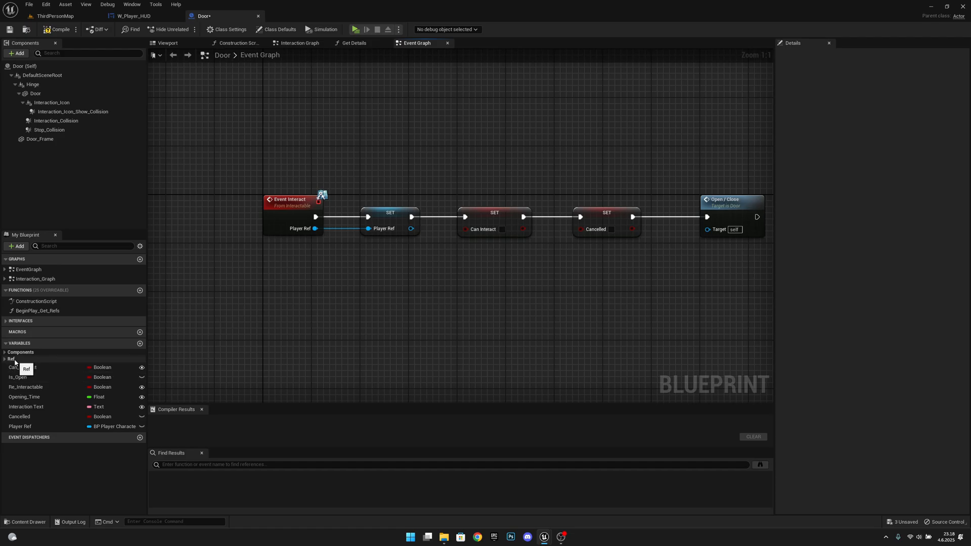
{"action": "left_click", "coordinate": [5, 359]}
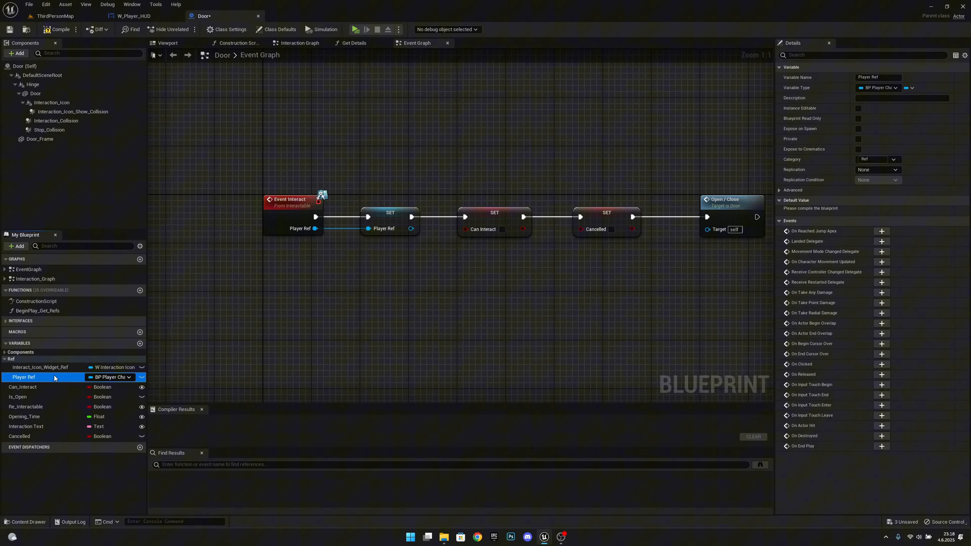
{"action": "scroll", "scroll_direction": "down", "scroll_amount": 3}
{"action": "type", "text": "hud"}
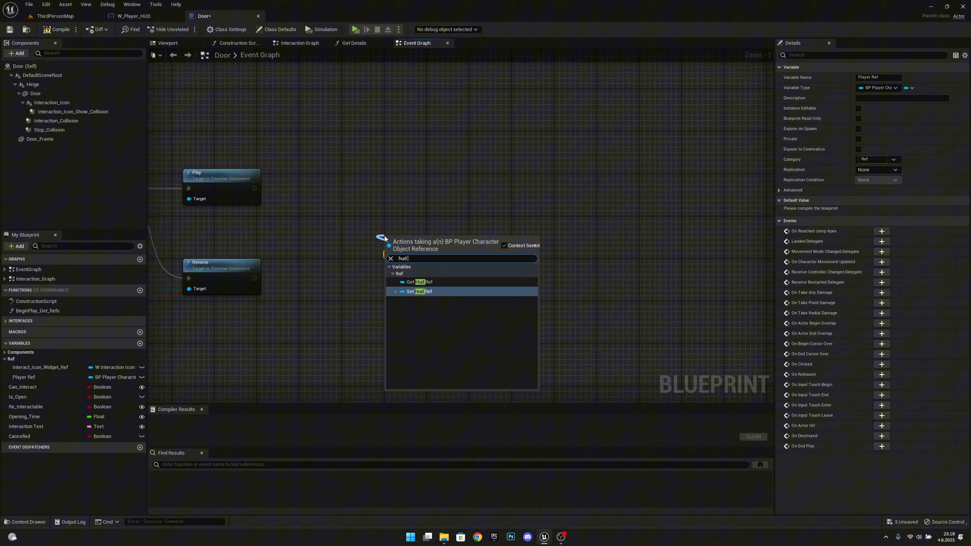
Call Set On Screen Message on Player Ref's Hud Ref after the timeline's Play and Reverse
{"action": "left_click", "coordinate": [414, 282]}
{"action": "type", "text": "set scr"}
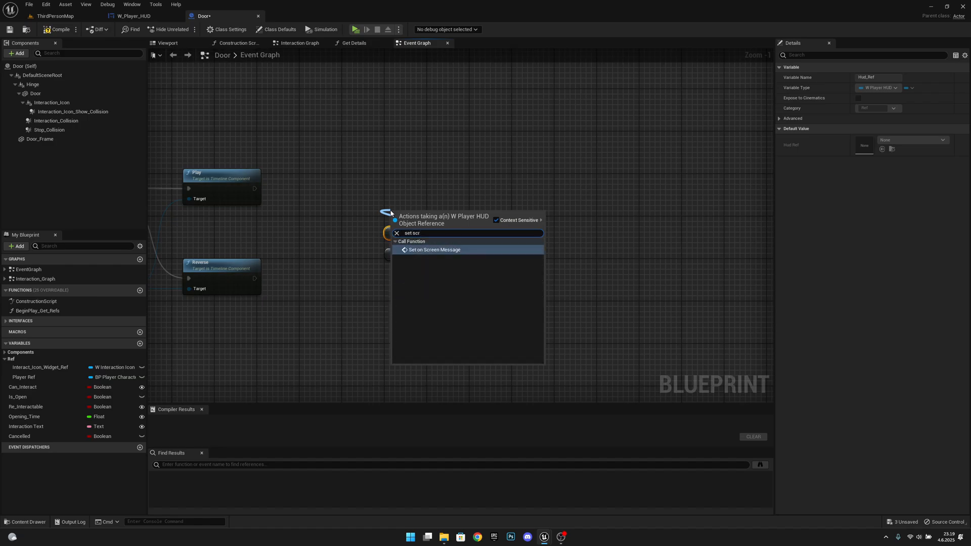
{"action": "left_click", "coordinate": [433, 250]}
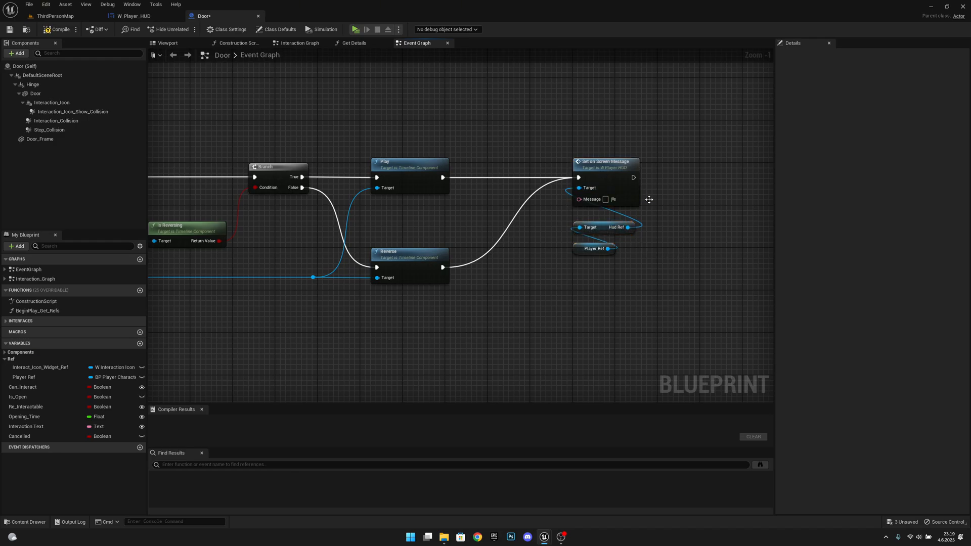
{"action": "left_click", "coordinate": [597, 238]}
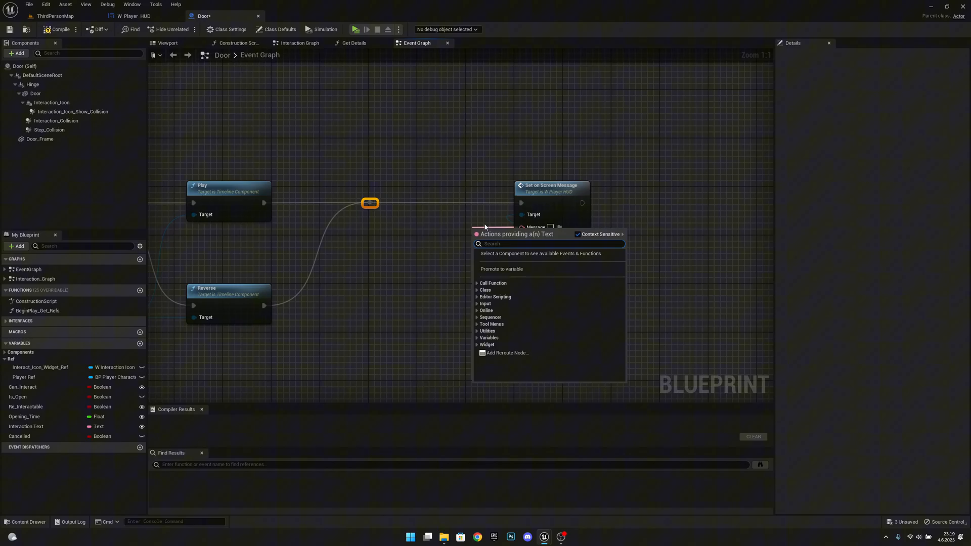
Promote the Message pin to a text variable named Blocking_Door_Message
{"action": "left_click", "coordinate": [501, 269]}
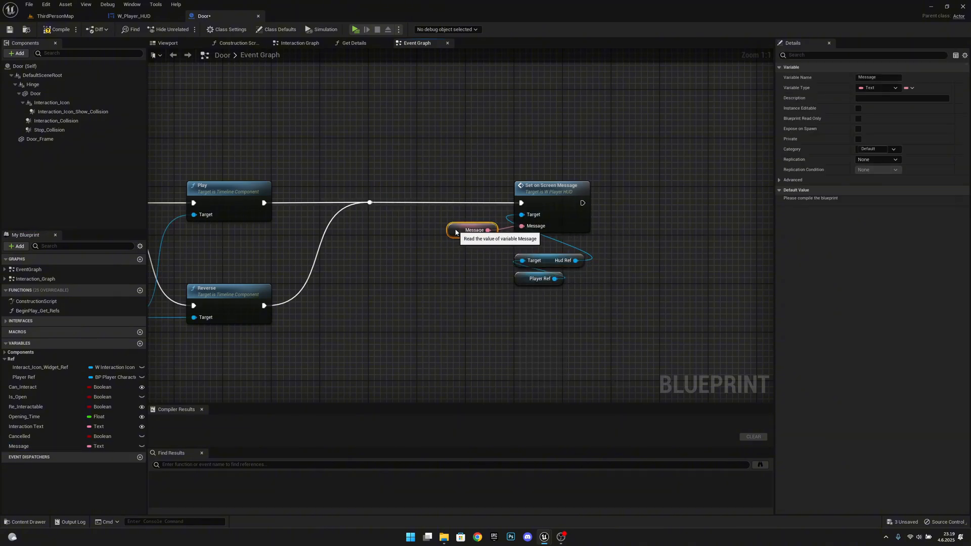
{"action": "mouse_move", "coordinate": [543, 267]}
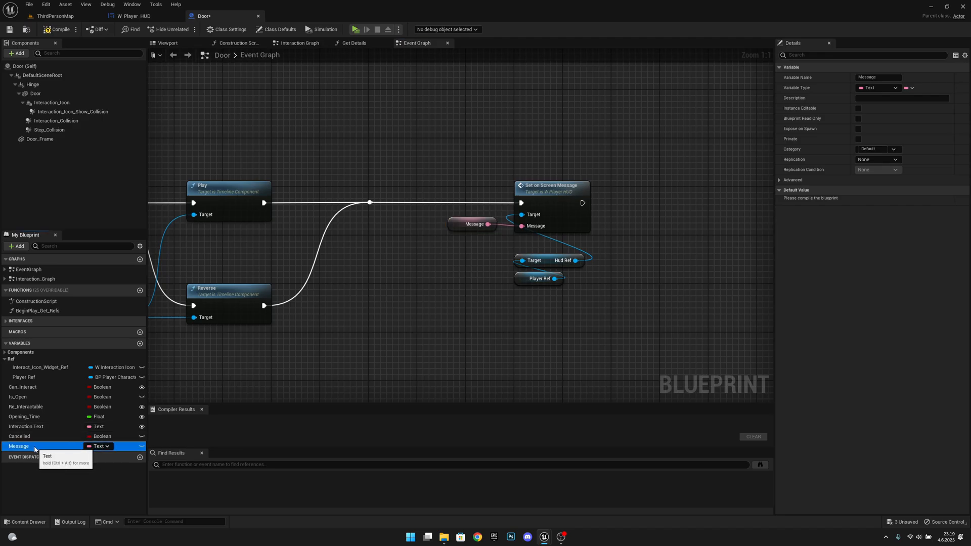
{"action": "double_click", "coordinate": [19, 446]}
{"action": "type", "text": "B"}
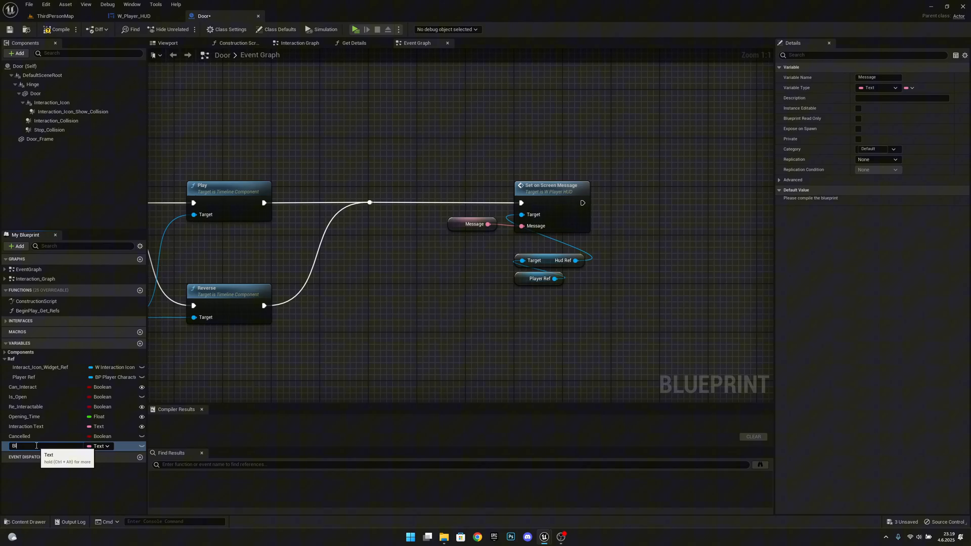
{"action": "type", "text": "locking_Door_Message"}
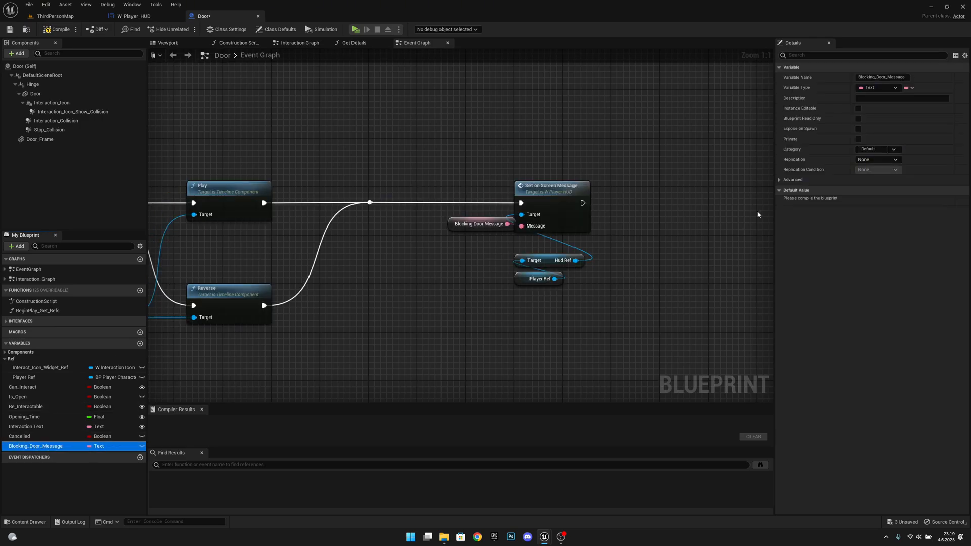
Compile the Door blueprint and set Blocking_Door_Message's default to "You are blocking the door"
{"action": "left_click", "coordinate": [60, 29]}
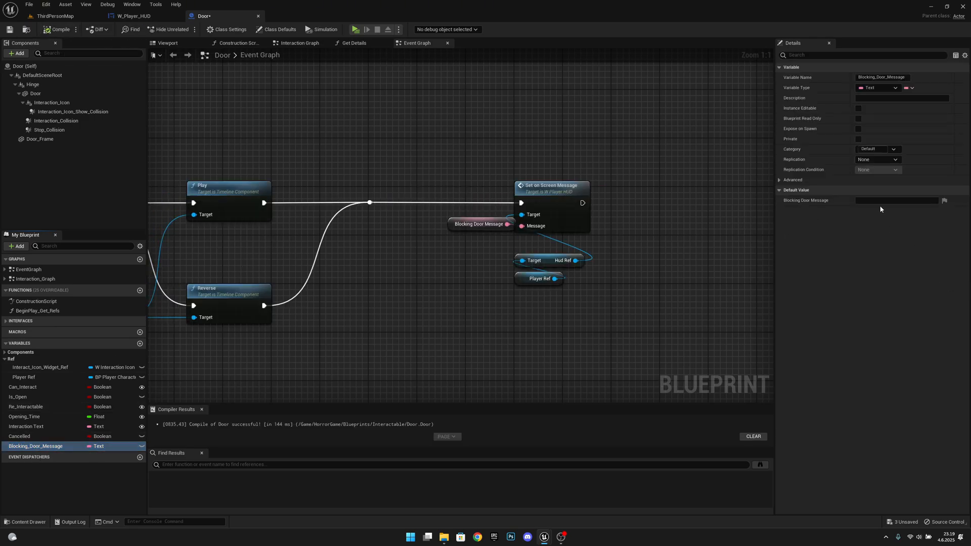
{"action": "mouse_move", "coordinate": [458, 224]}
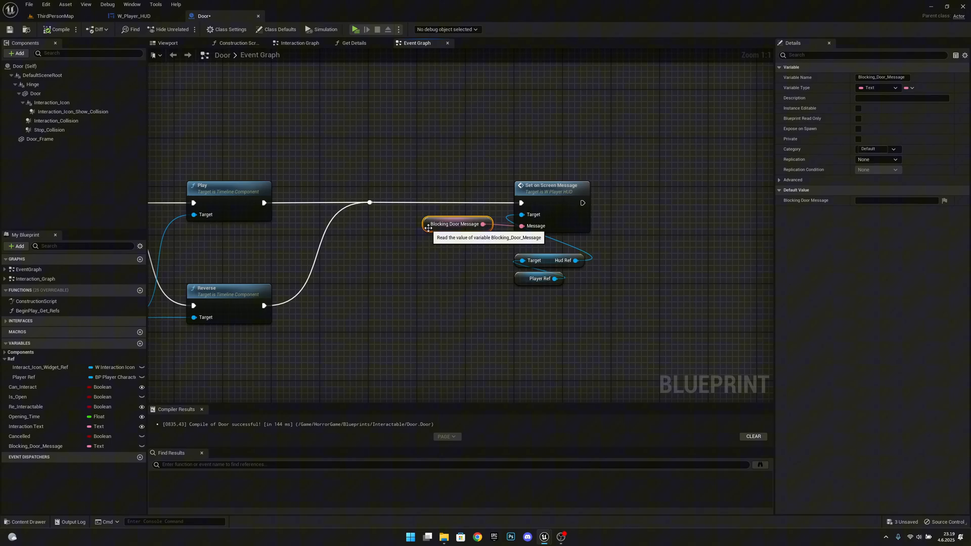
{"action": "left_click", "coordinate": [895, 201]}
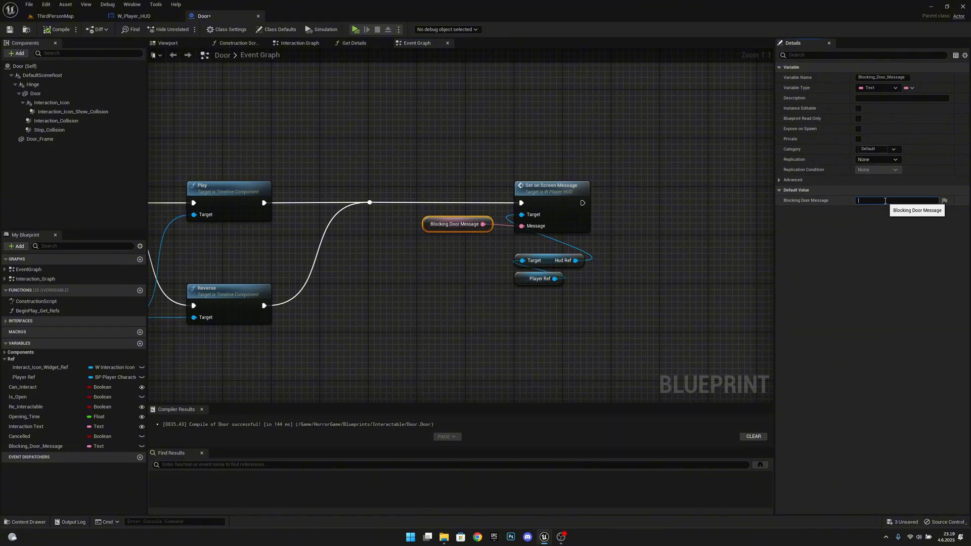
{"action": "type", "text": "You are blocking the door"}
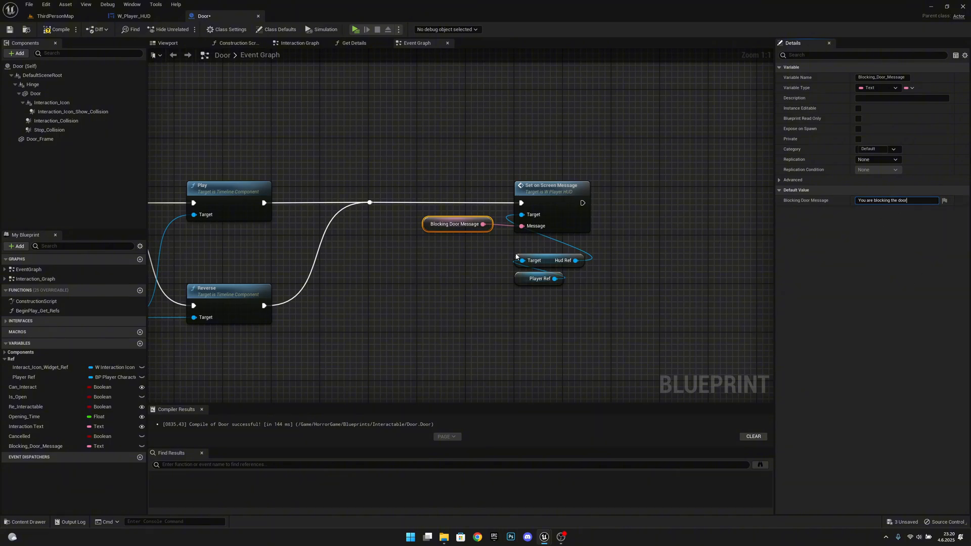
{"action": "mouse_move", "coordinate": [859, 108]}
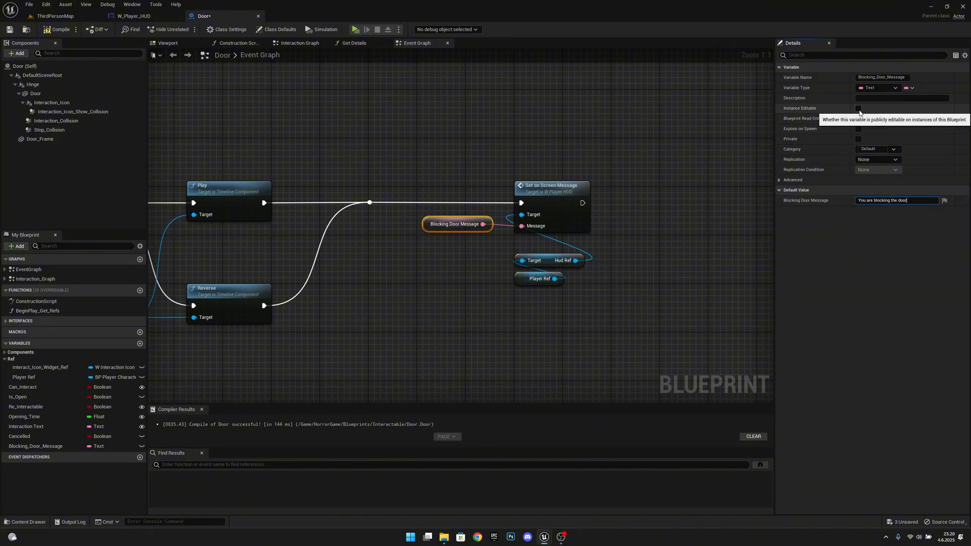
{"action": "left_click", "coordinate": [858, 107]}
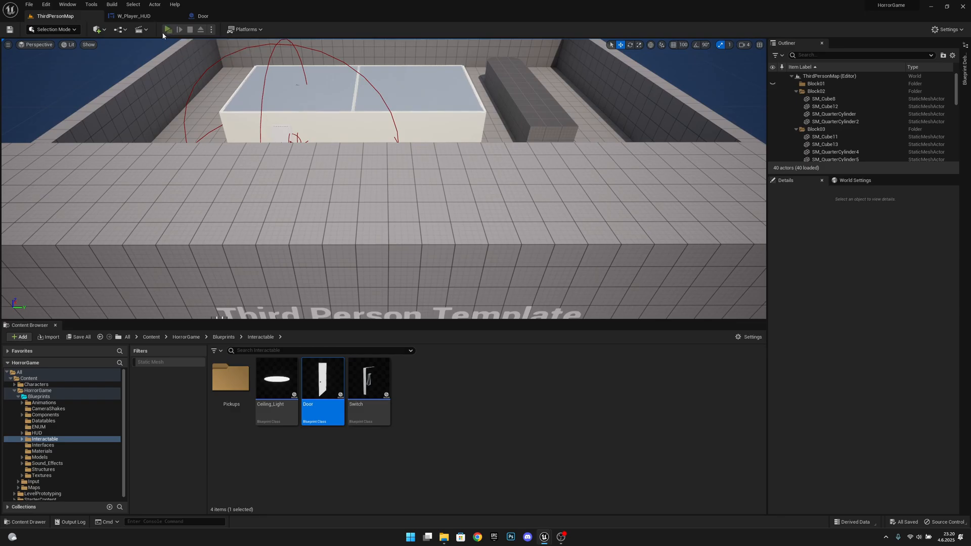
Start a Play-in-Editor session of the HorrorGame level to test the door message
{"action": "left_click", "coordinate": [168, 29]}
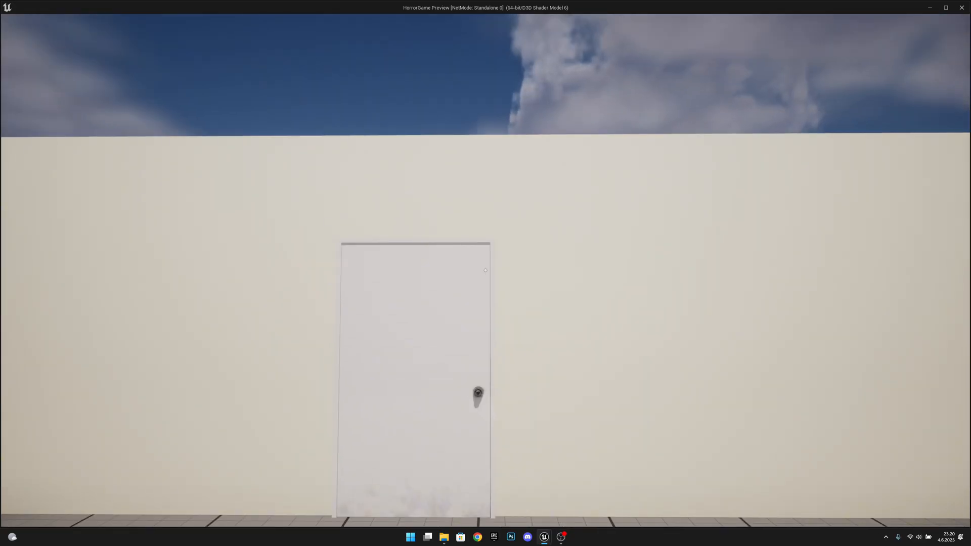